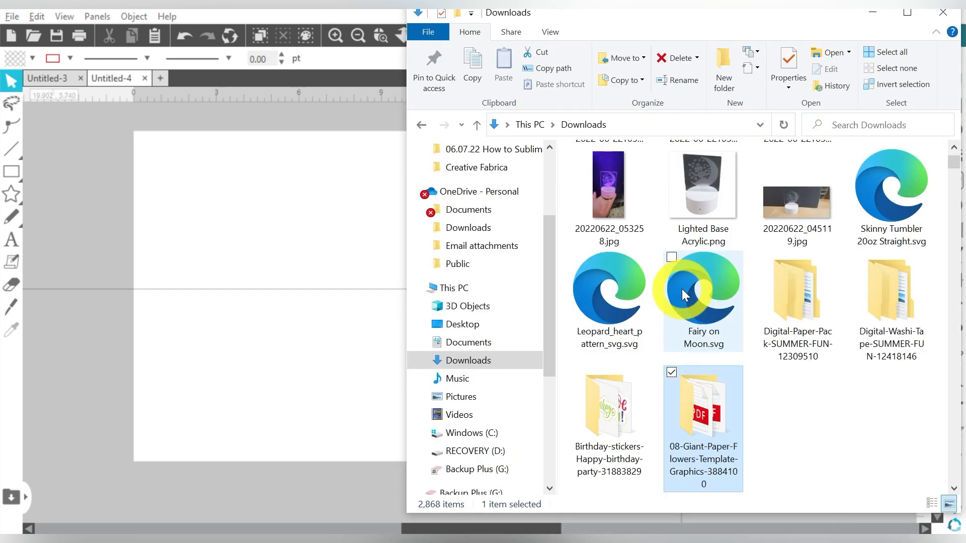
Drag photos 20220102_134734.jpg and 20220102_153201_2.jpg from Downloads onto the Untitled-4 canvas.
left_click(797, 295)
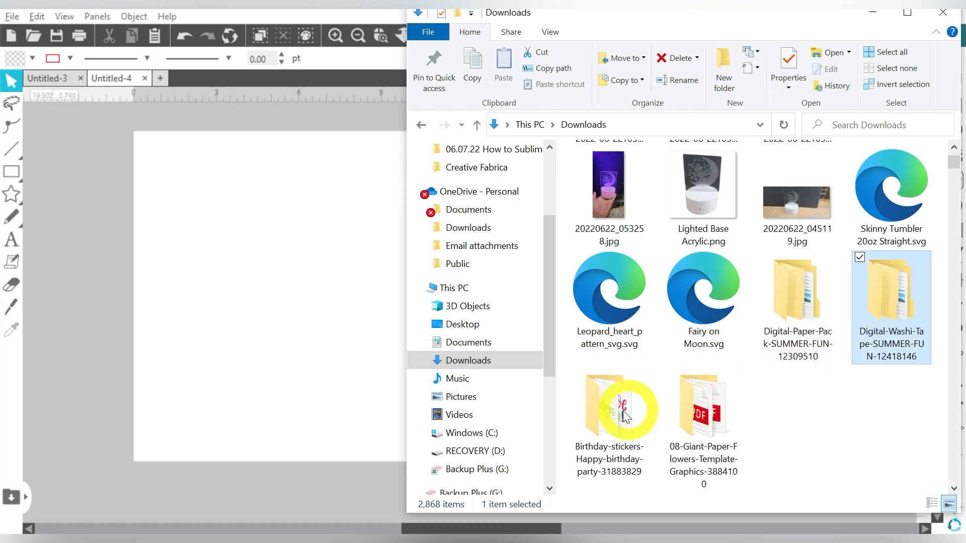
left_click(609, 406)
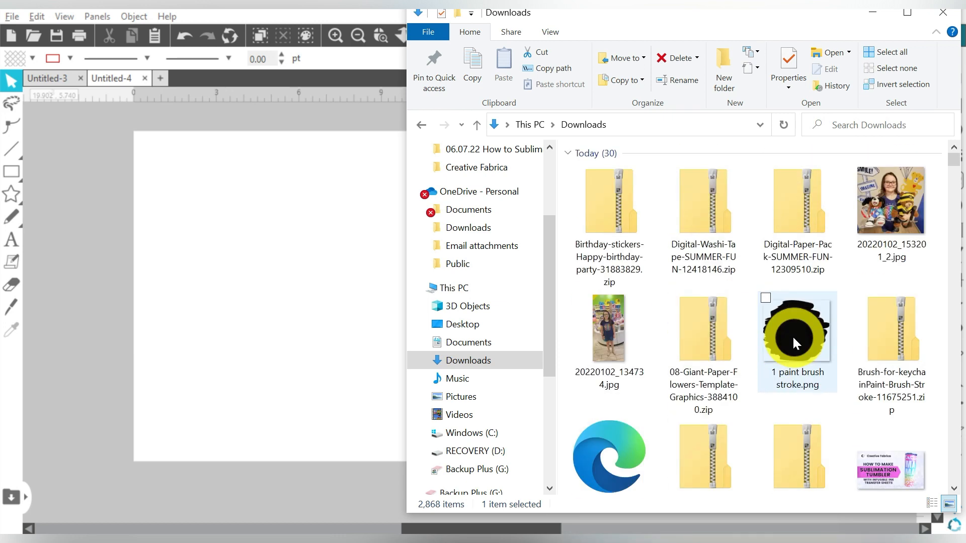
left_click(891, 200)
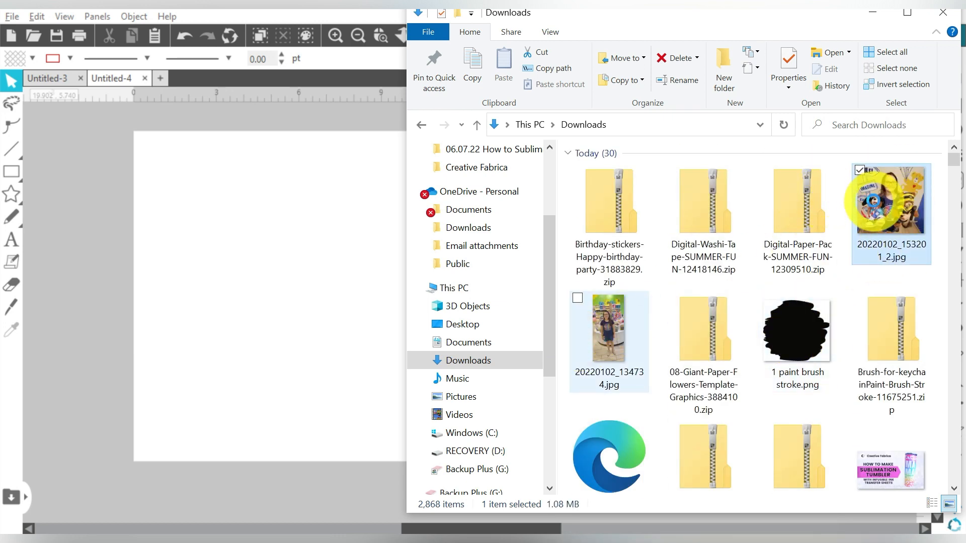
left_click_drag(892, 212, 148, 121)
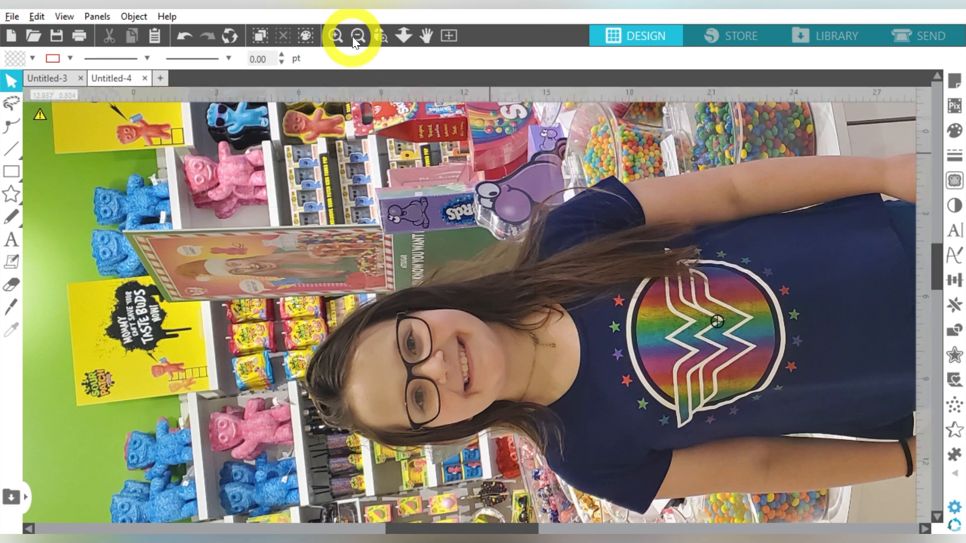
Zoom out to see both photos and set their height to 6.000 inches.
left_click(361, 36)
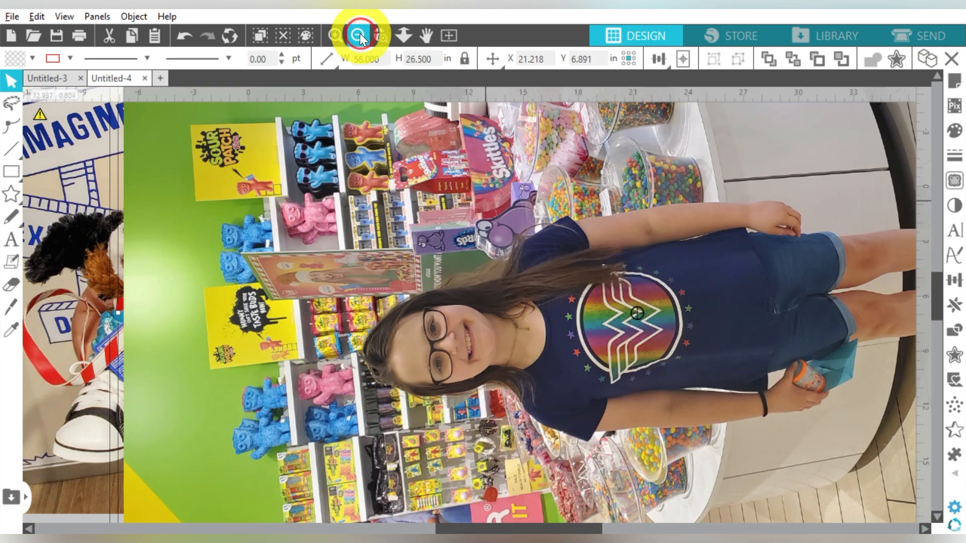
left_click(357, 35)
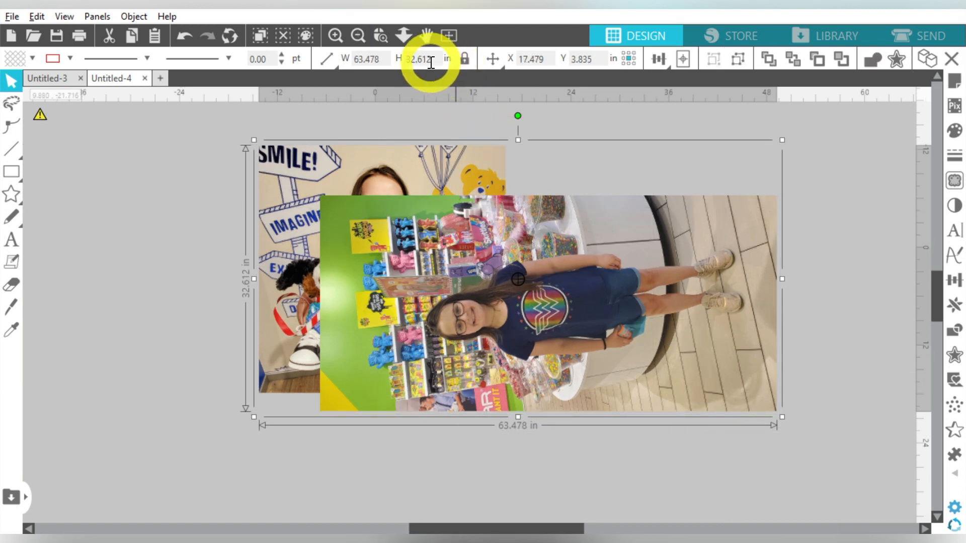
type("6.000")
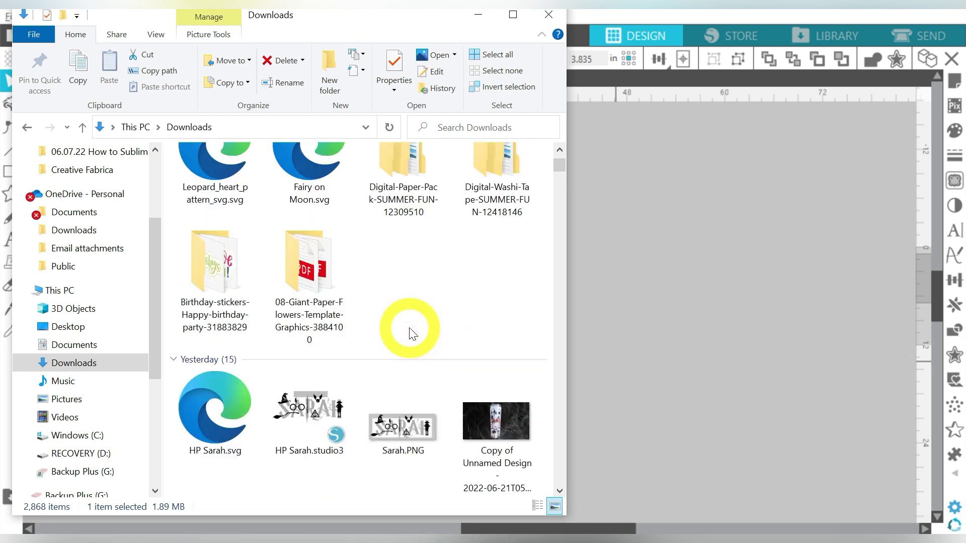
Browse into Digital-Paper-Pack-SUMMER-FUN > Sweet Shop Design to view the twelve patterned papers.
scroll("up", 3)
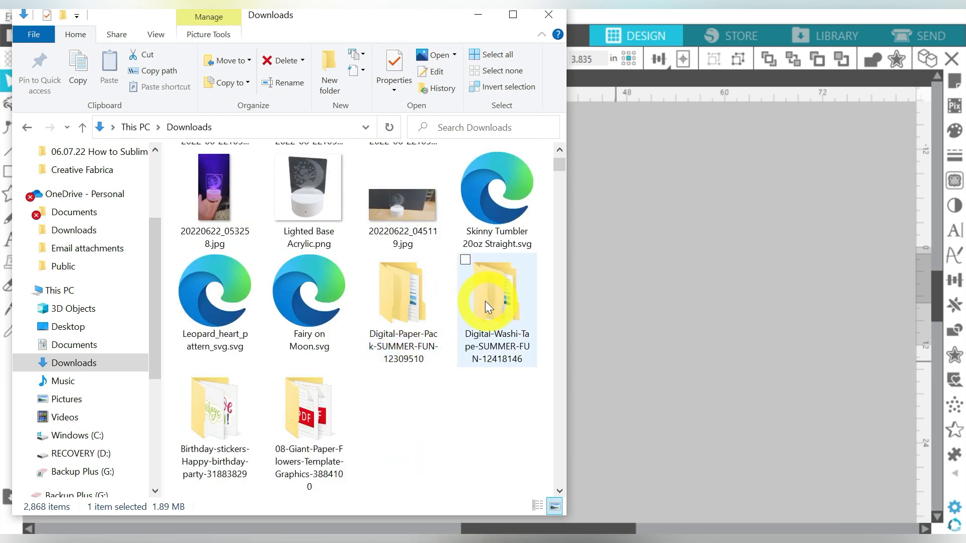
left_click(403, 293)
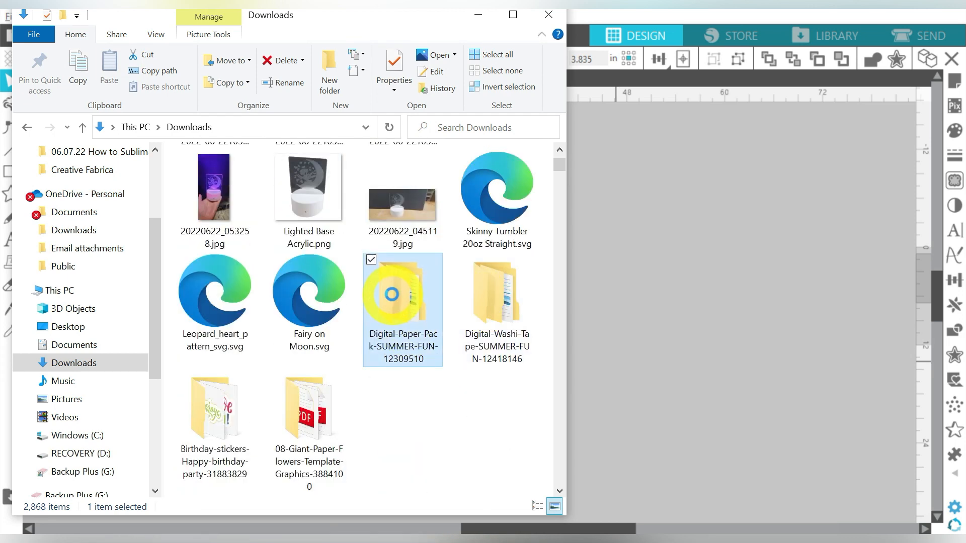
double_click(402, 293)
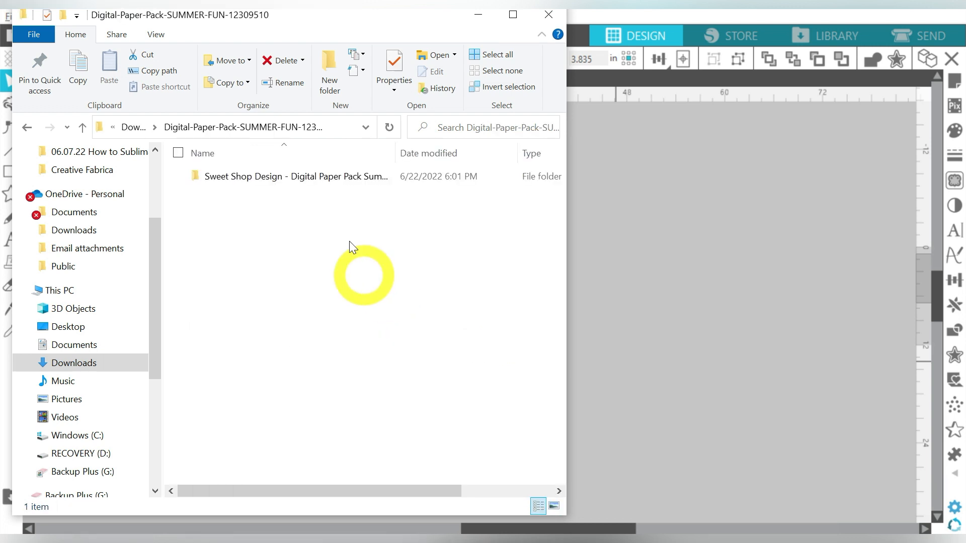
left_click(295, 176)
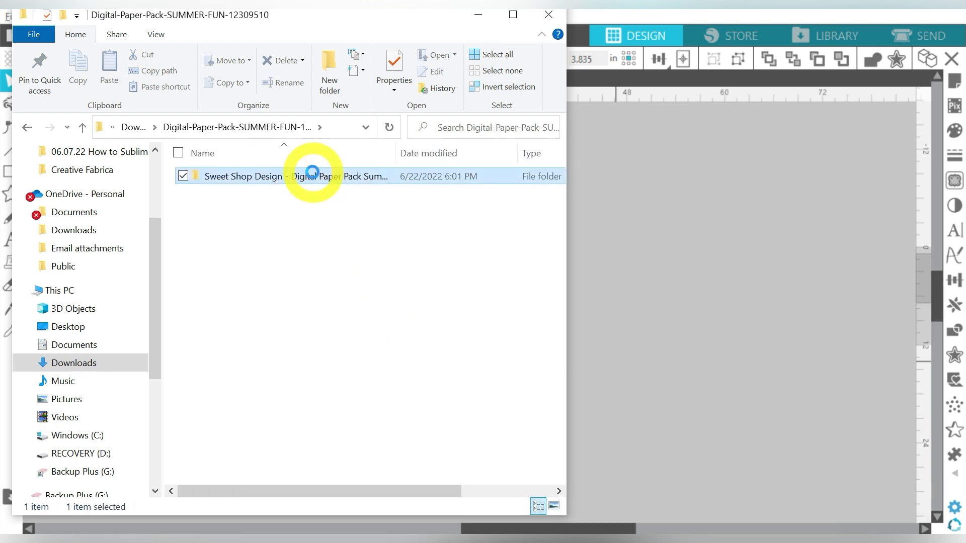
double_click(311, 176)
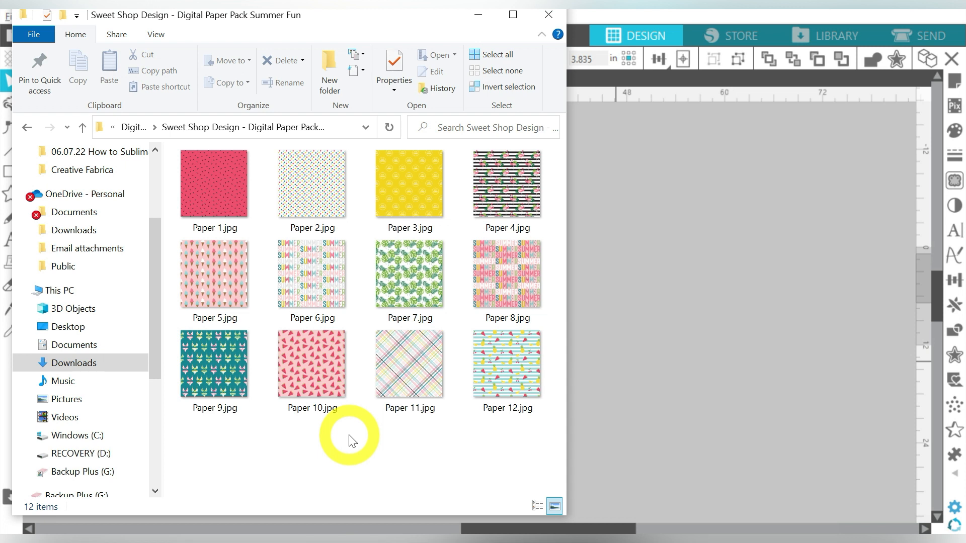
mouse_move(338, 442)
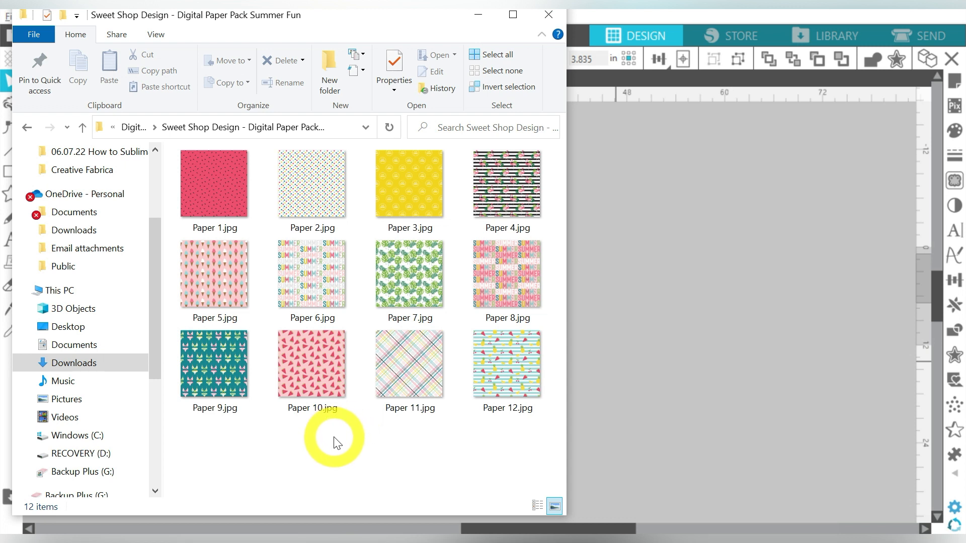
Pick the plaid Paper 11.jpg over the dotted Paper 2 and drag it onto the canvas as the background.
left_click(312, 183)
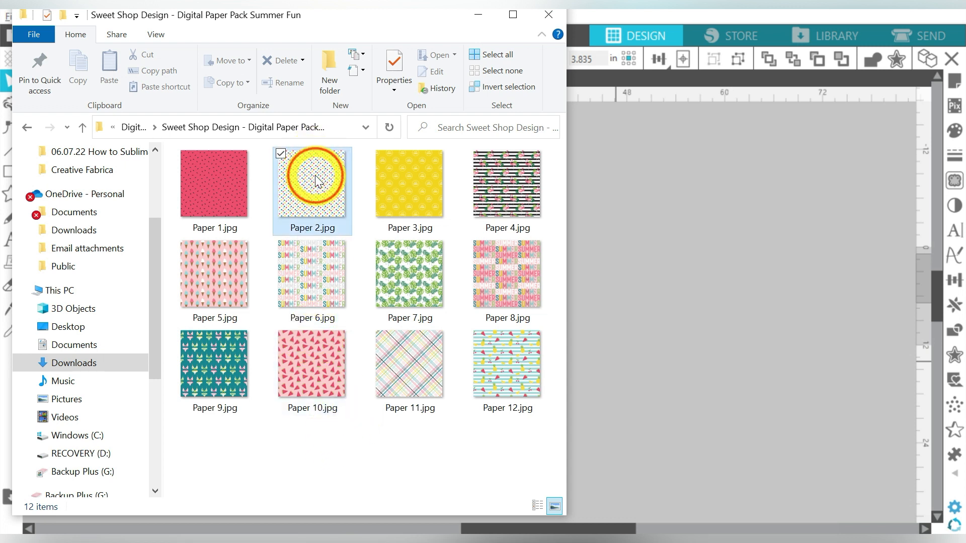
left_click(312, 183)
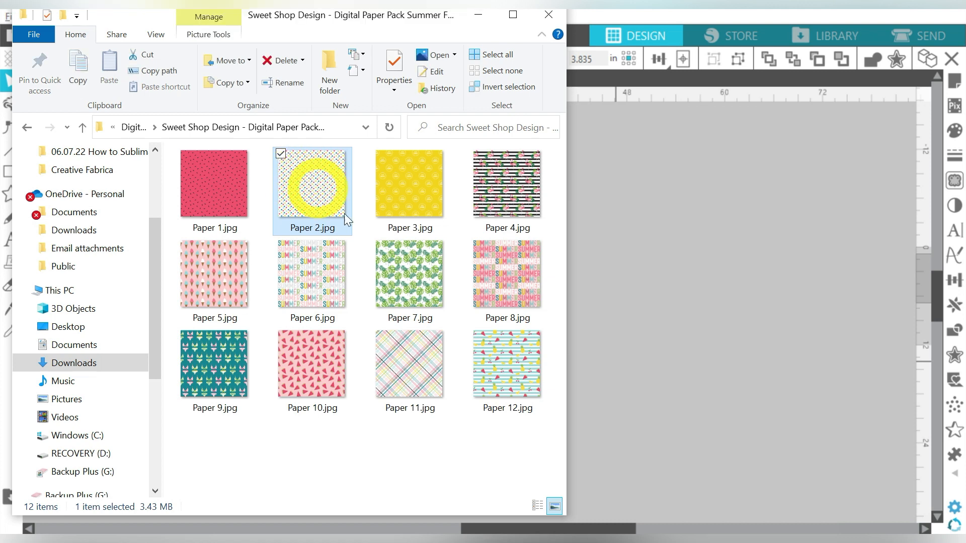
left_click(409, 363)
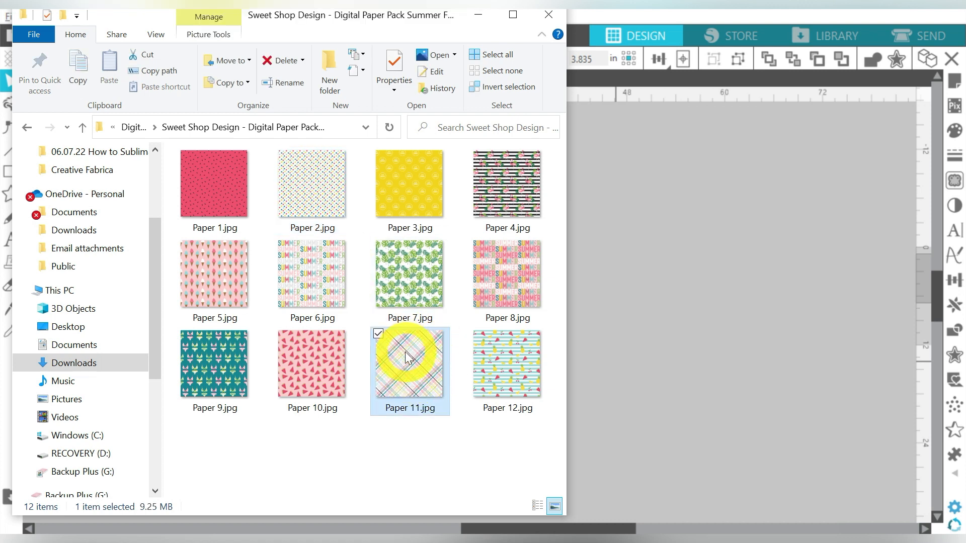
left_click_drag(409, 362, 721, 292)
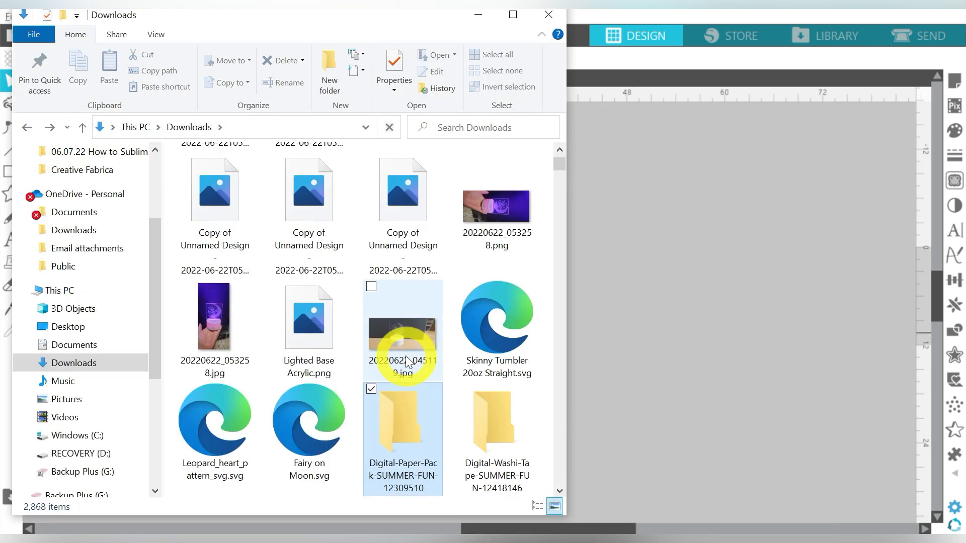
Browse into Digital-Washi-Tape-SUMMER-FUN > Sweet Shop Design and select the pink Washi 1.png tape.
double_click(497, 422)
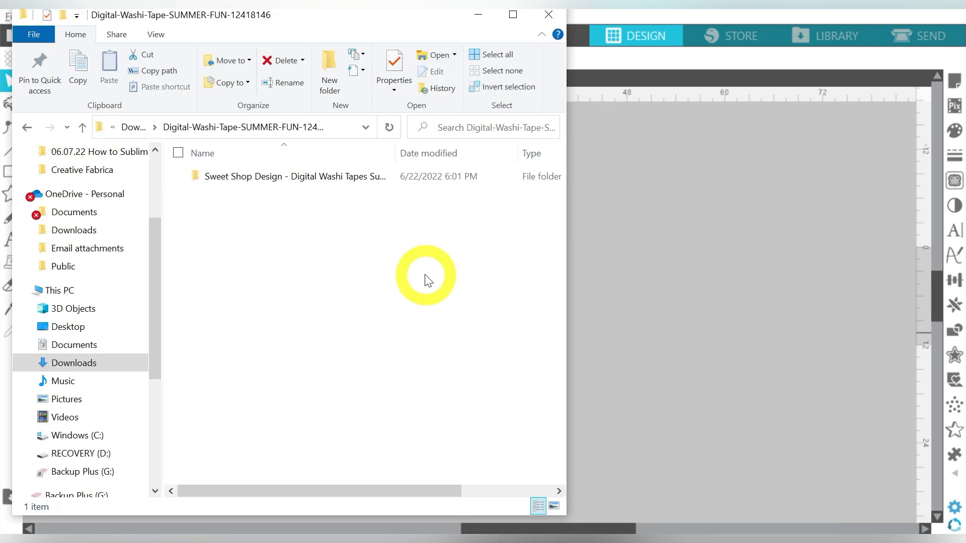
left_click(296, 176)
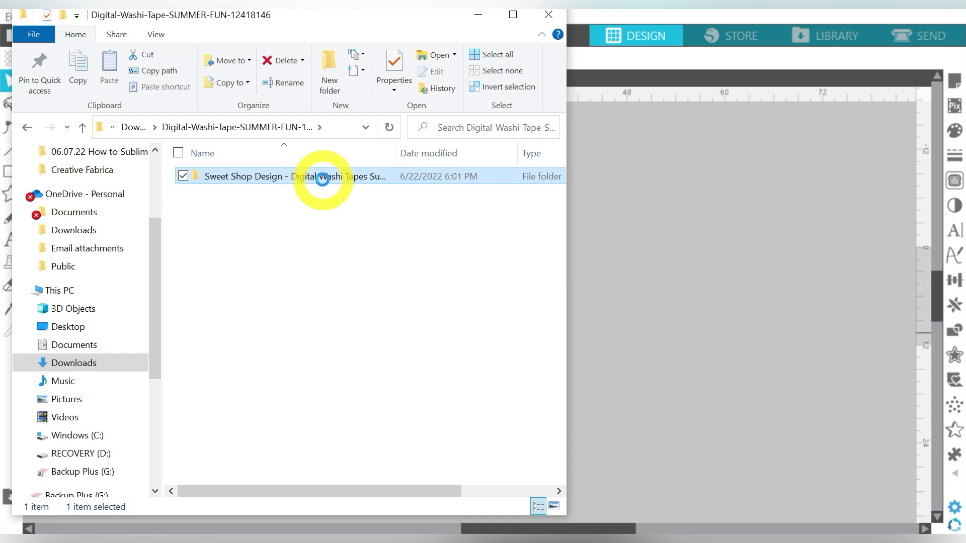
double_click(320, 177)
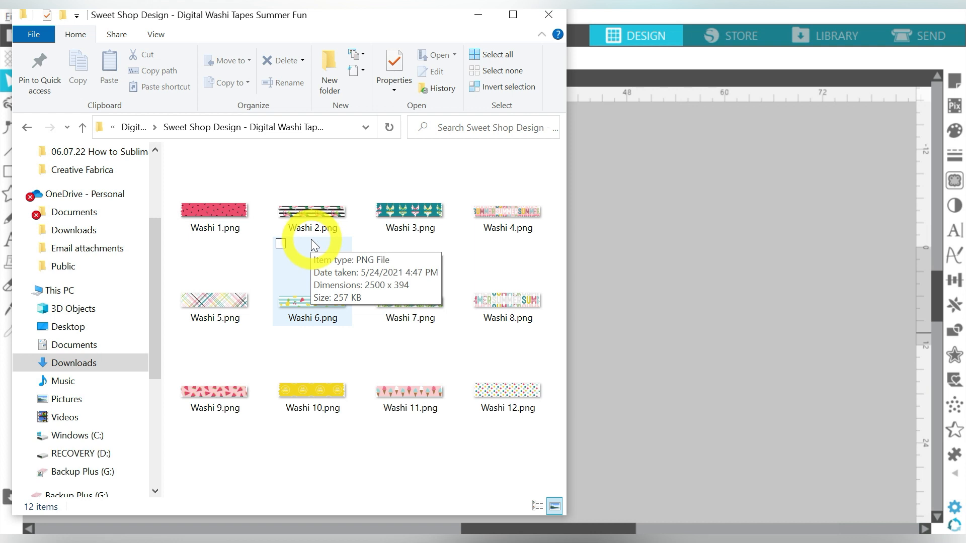
mouse_move(311, 462)
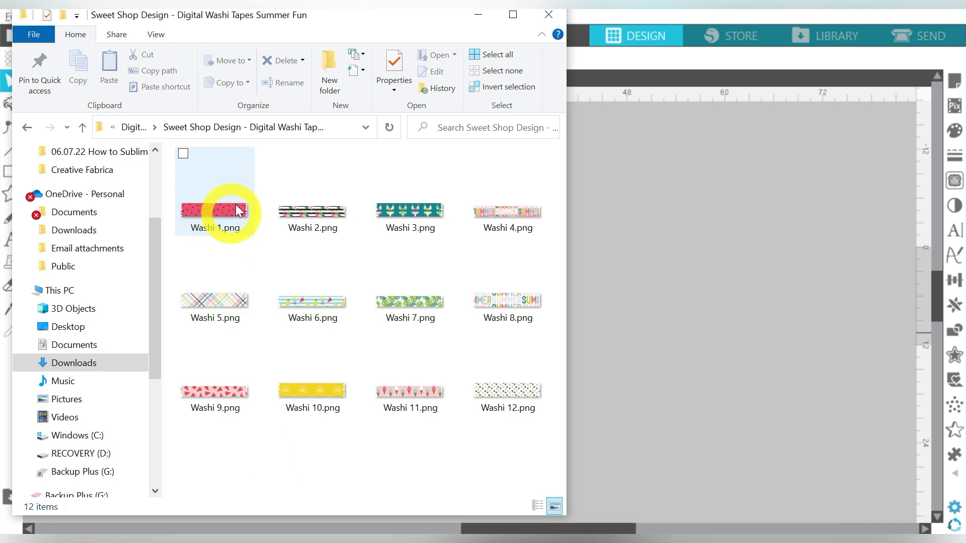
left_click(214, 209)
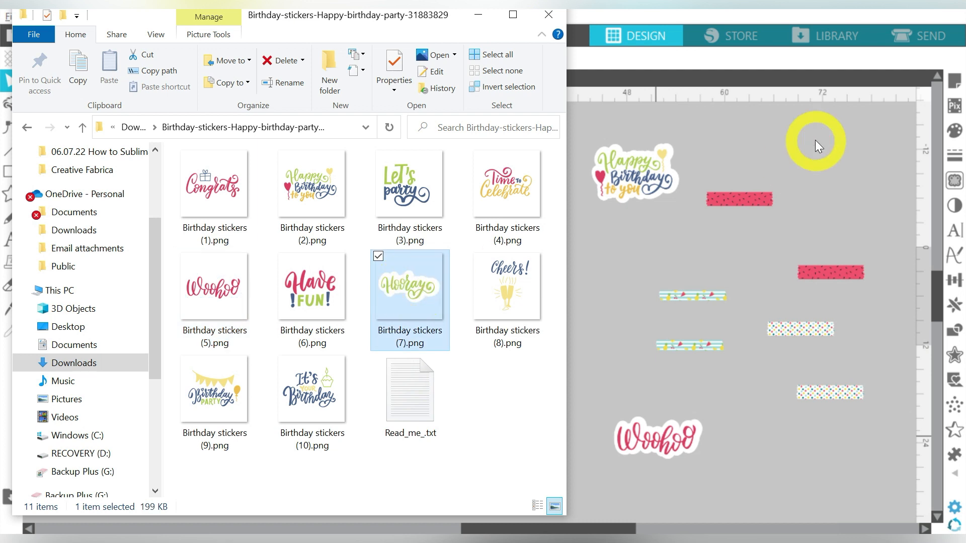
Add another sticker from the Birthday-stickers folder, such as Have FUN, to the canvas.
left_click(311, 286)
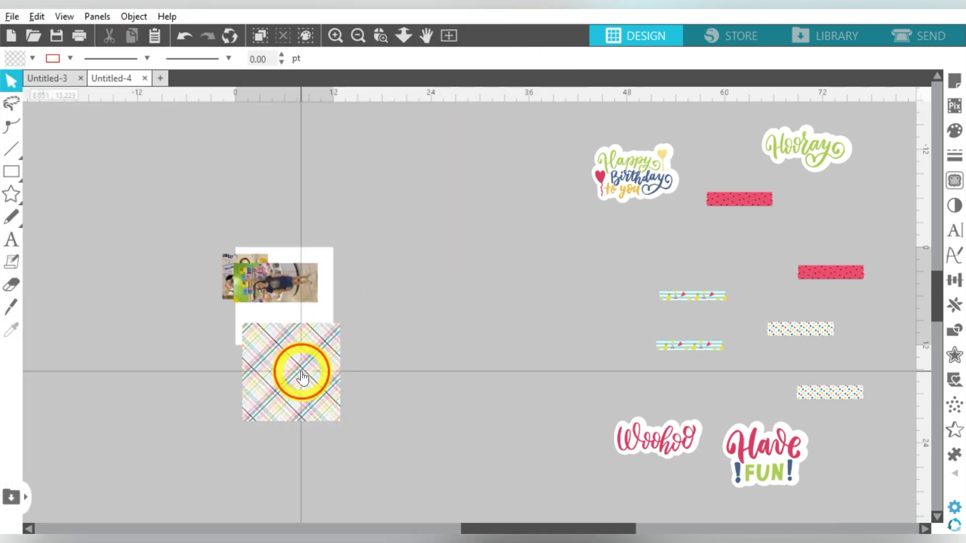
Move the Happy Birthday sticker beside the photos and stack the striped and dotted washi strips together.
left_click(633, 179)
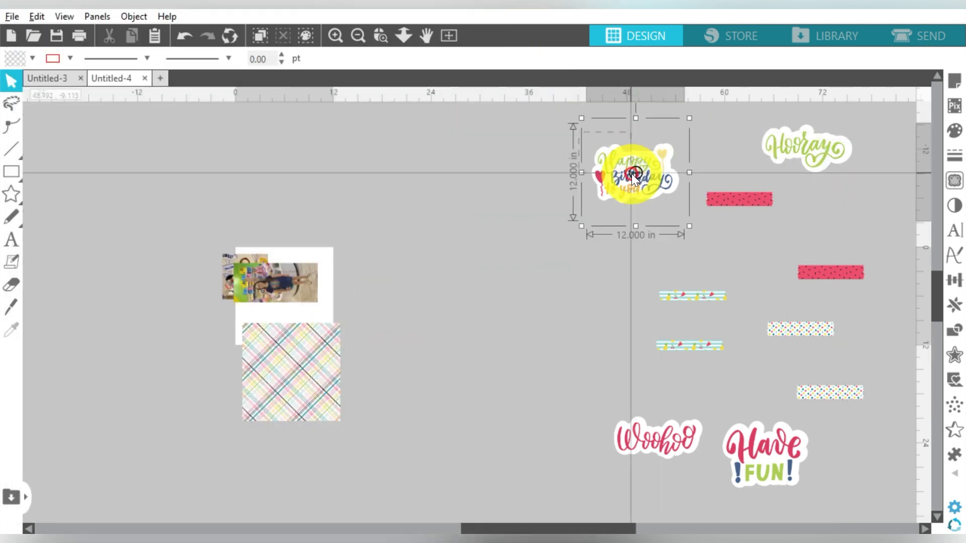
left_click_drag(634, 173, 354, 277)
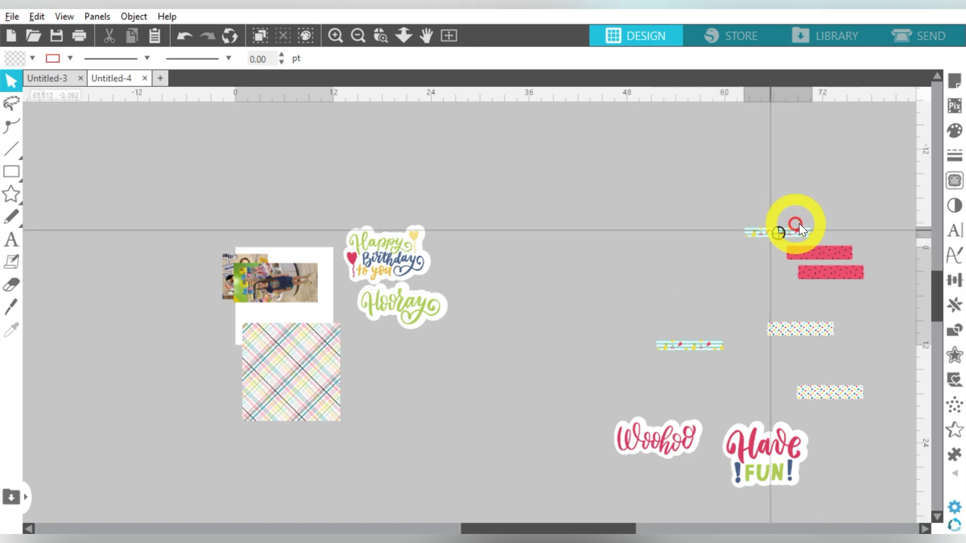
left_click_drag(795, 231, 697, 327)
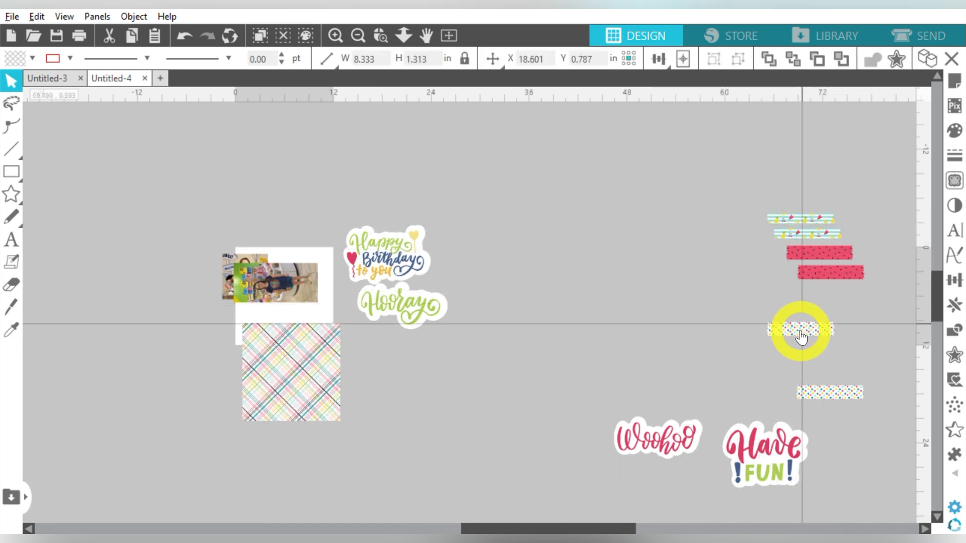
left_click_drag(800, 330, 831, 398)
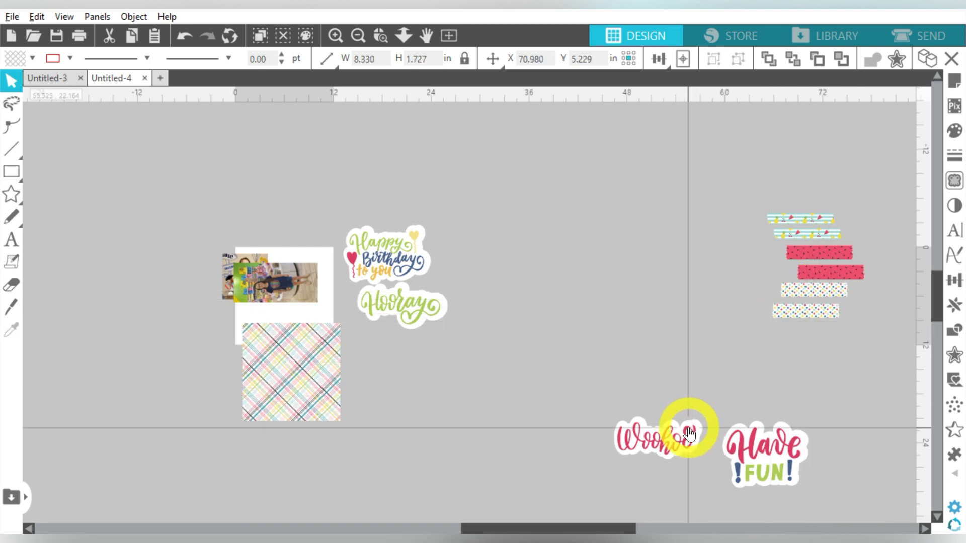
Line the Woohoo sticker up under Hooray and move the washi tape stack left of the page.
left_click_drag(662, 439, 398, 342)
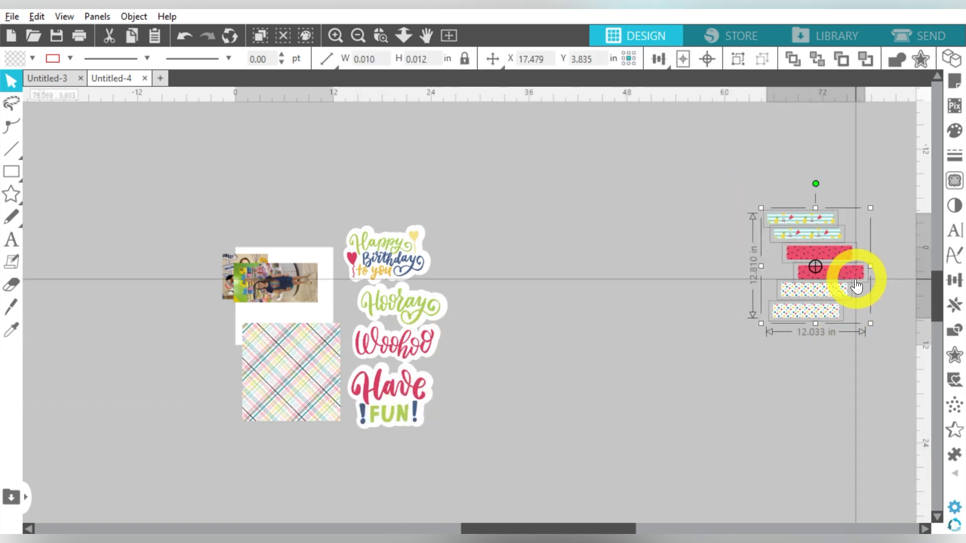
left_click_drag(856, 284, 225, 341)
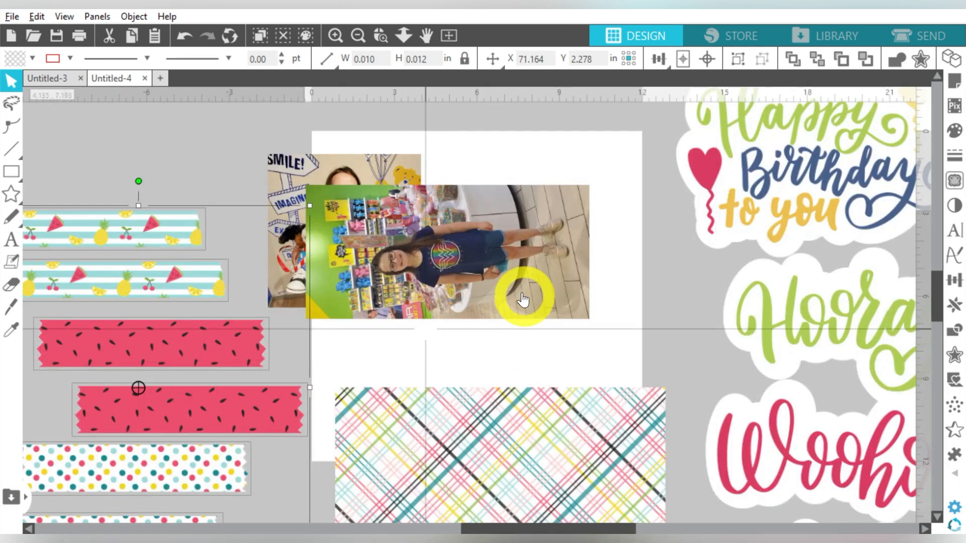
Move the photo group off the page to the upper left and ungroup the two photos.
left_click(359, 35)
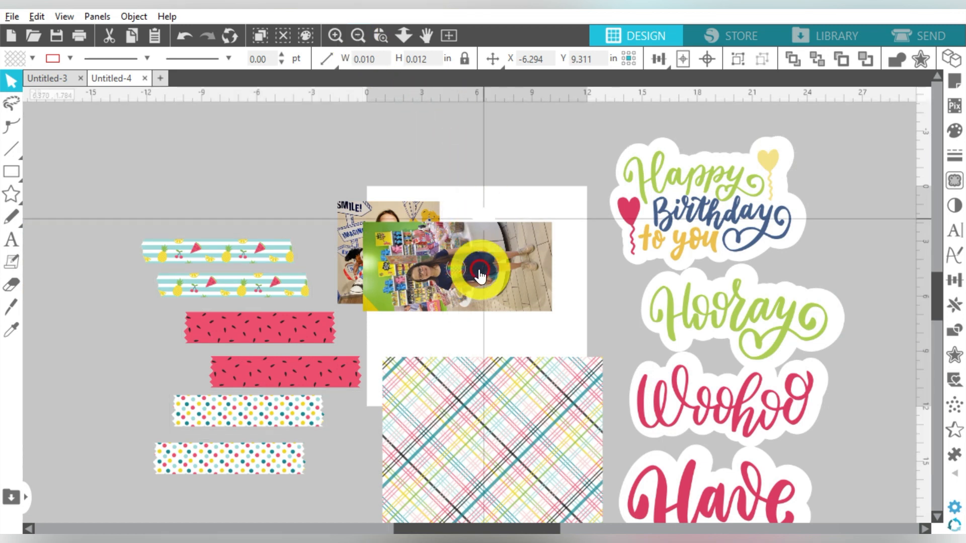
left_click_drag(481, 274, 308, 191)
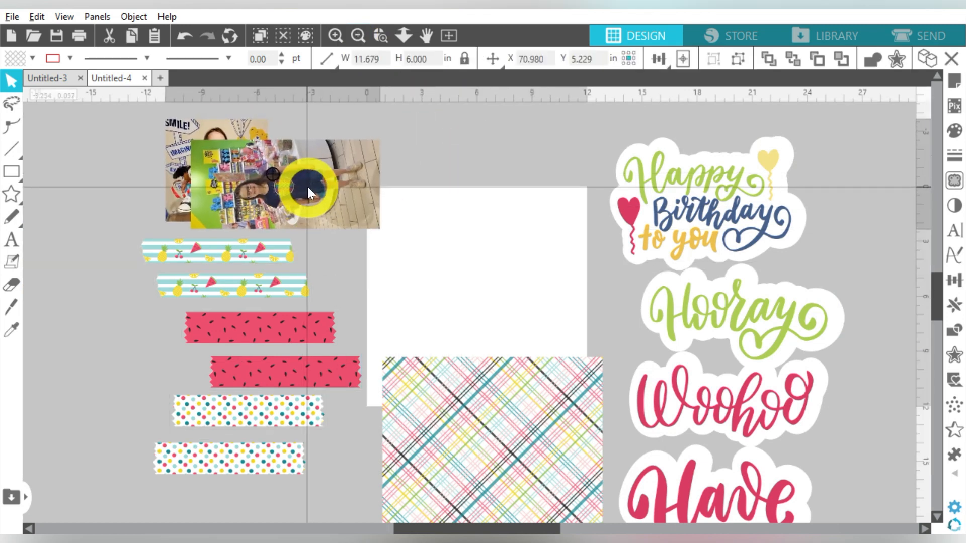
right_click(308, 192)
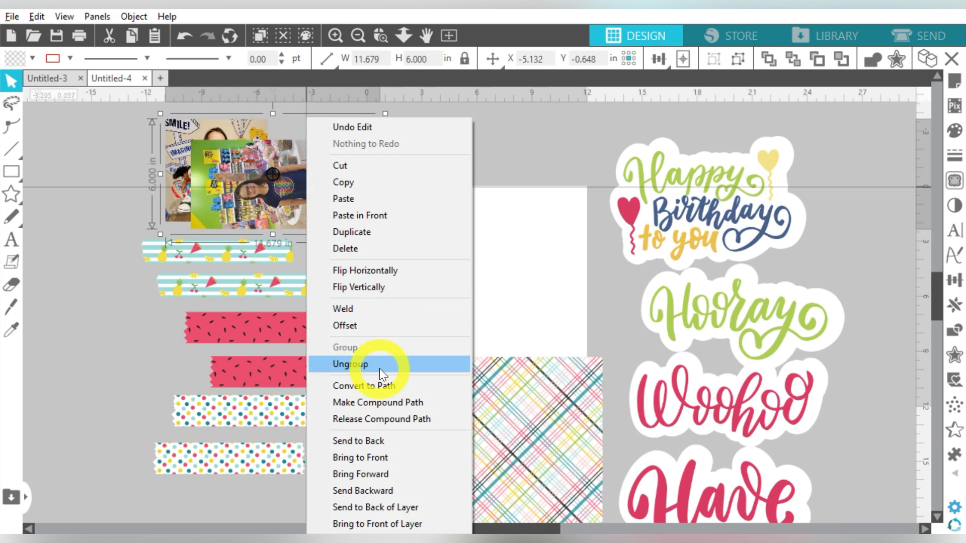
left_click(350, 365)
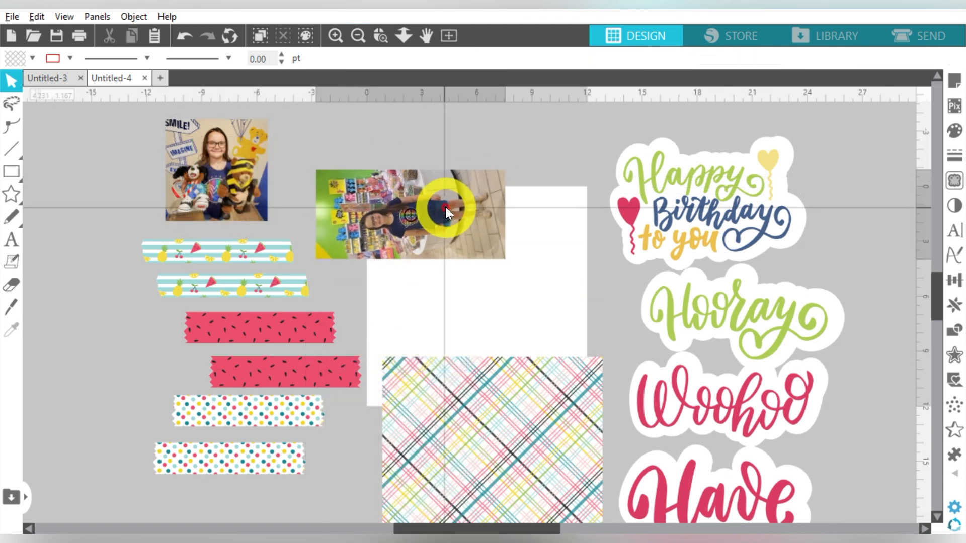
Rotate the store photo 90° upright into portrait orientation via the Transform panel.
left_click(448, 214)
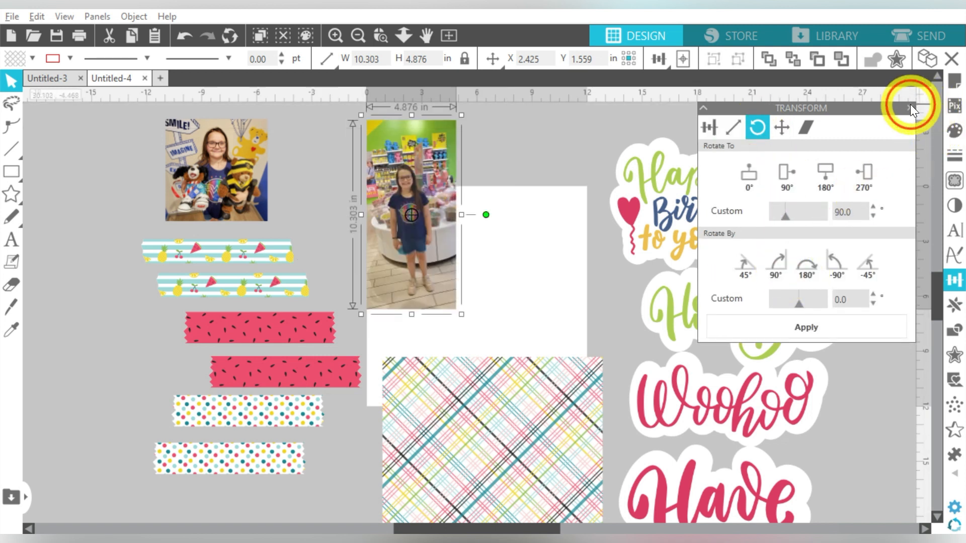
left_click(909, 107)
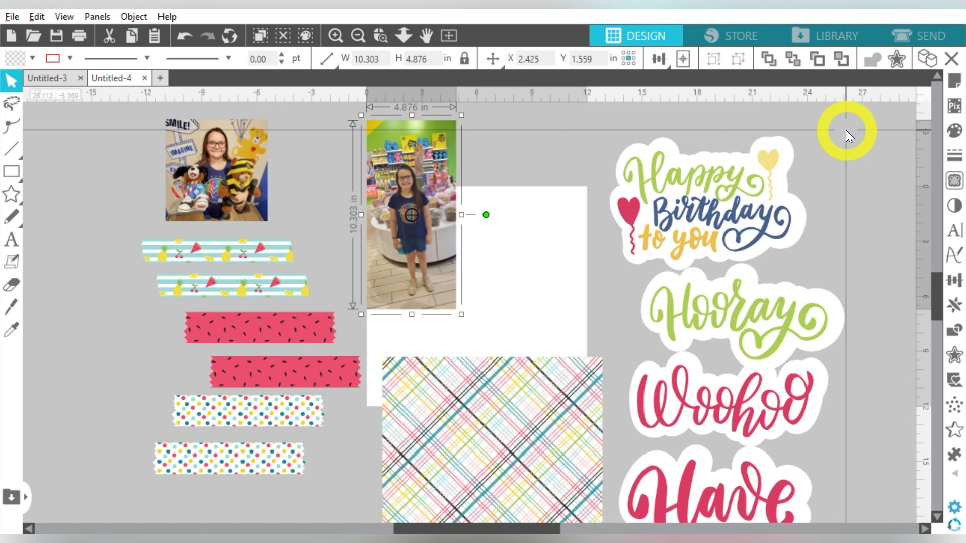
mouse_move(668, 167)
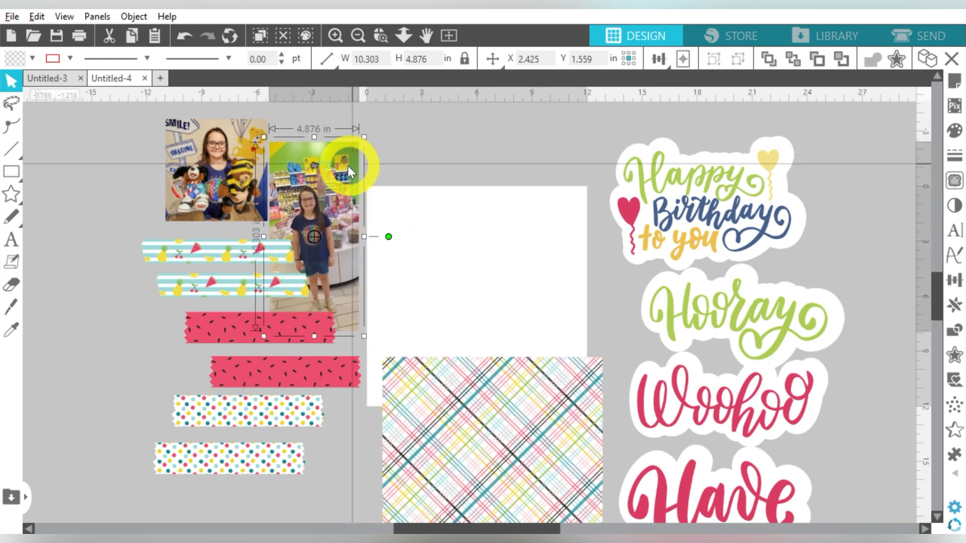
Align the plaid paper to the page and place the store and SMILE photos side by side on it.
left_click_drag(348, 171, 478, 367)
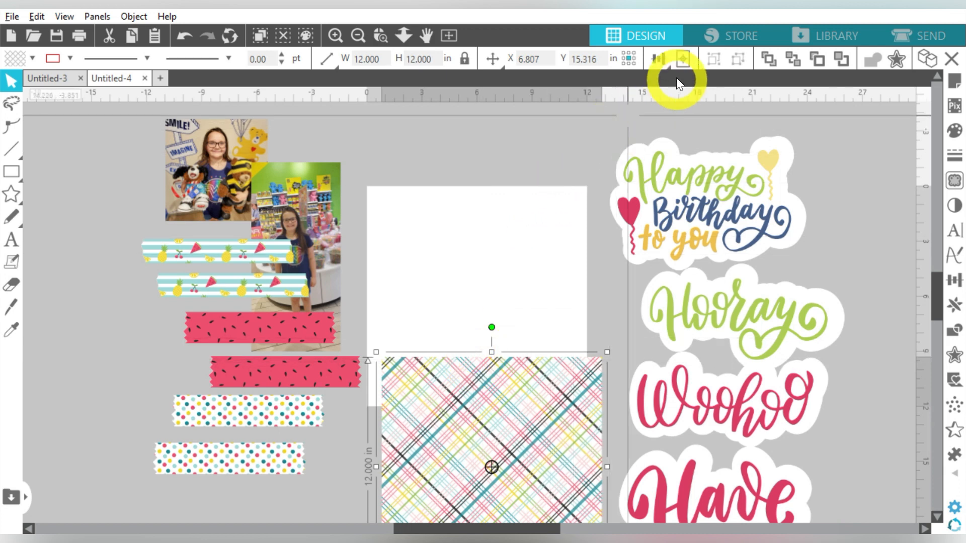
left_click(682, 59)
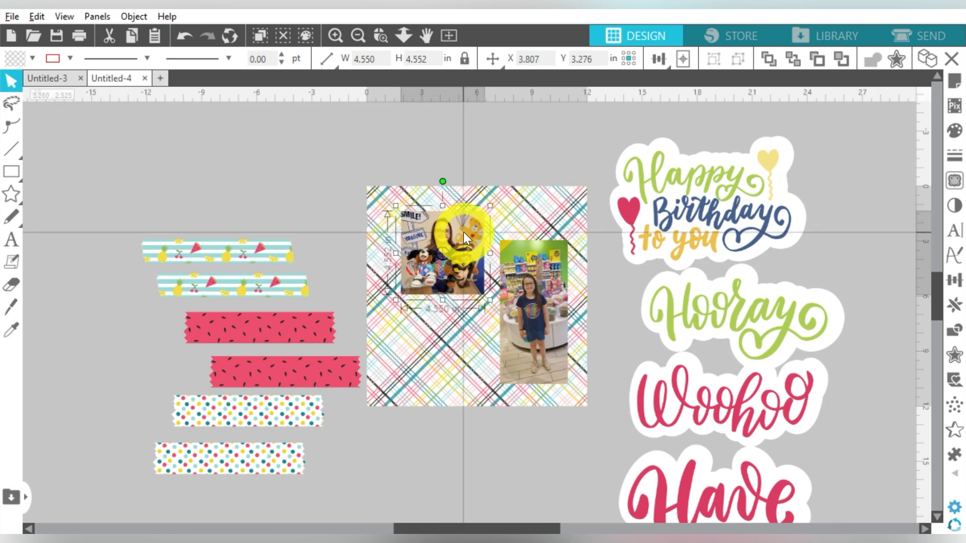
left_click_drag(465, 237, 527, 284)
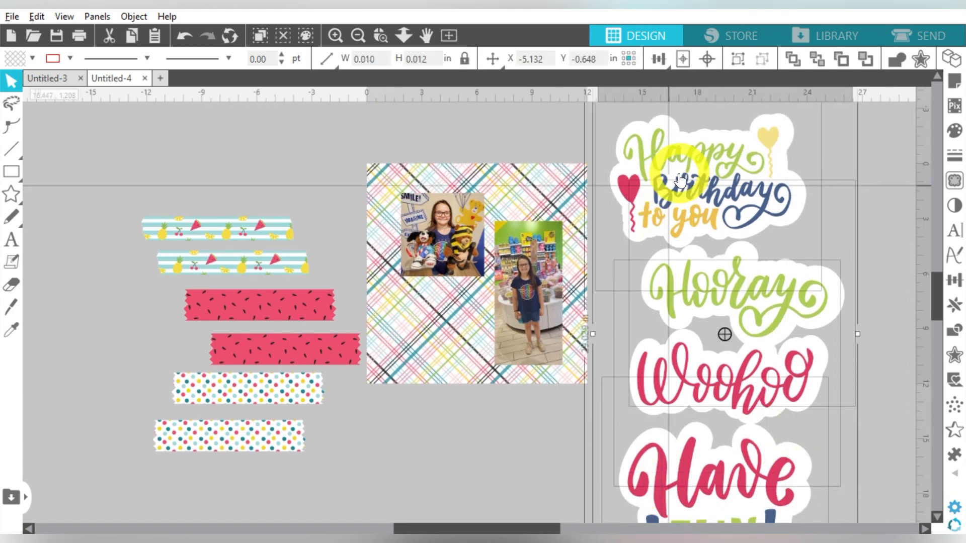
Marquee-select the word stickers, shrink them to fit beside the page, and zoom in on the page.
left_click_drag(678, 178, 610, 124)
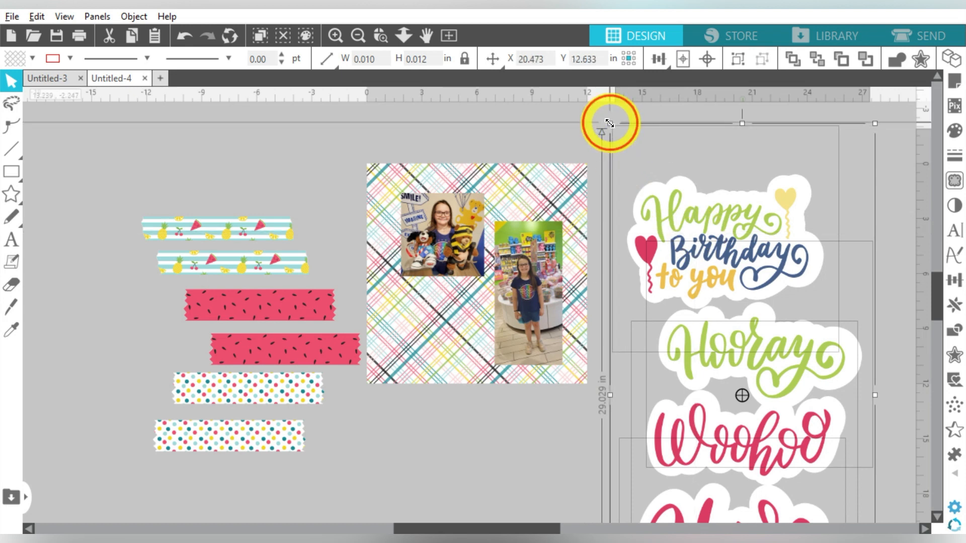
left_click_drag(607, 123, 733, 327)
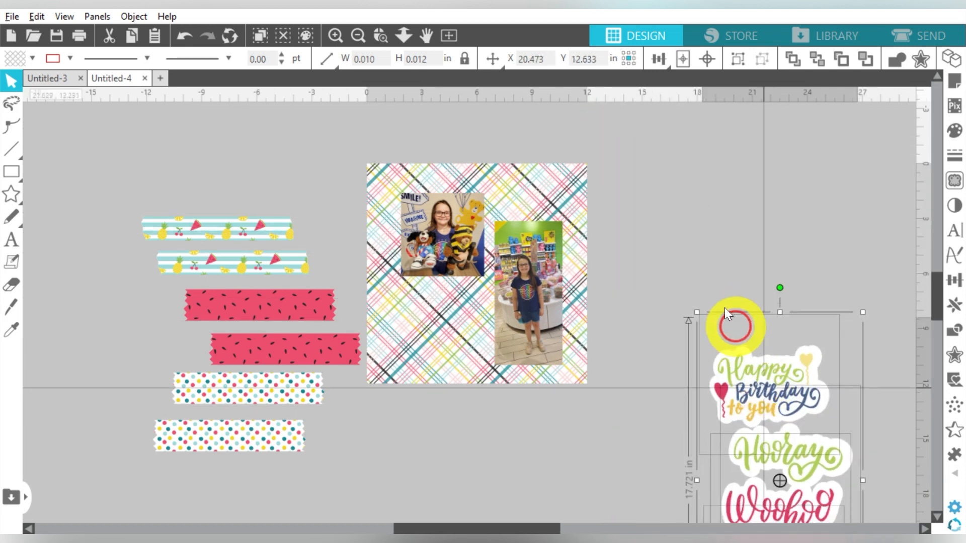
left_click_drag(735, 326, 248, 183)
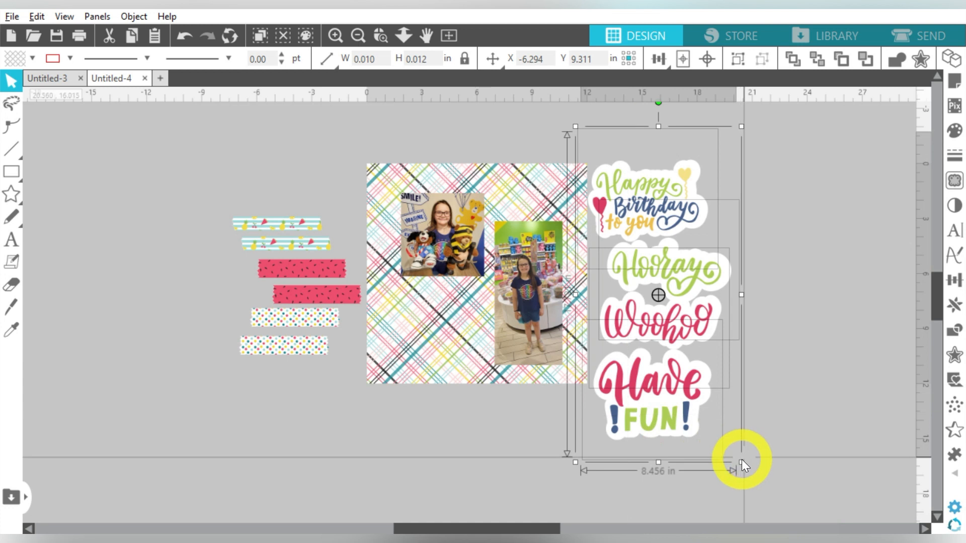
left_click_drag(739, 459, 677, 394)
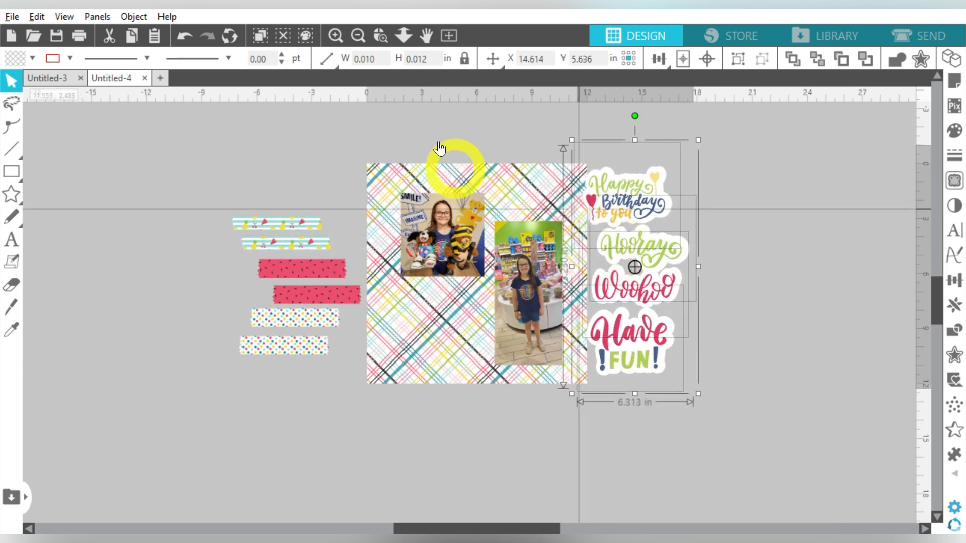
left_click(334, 36)
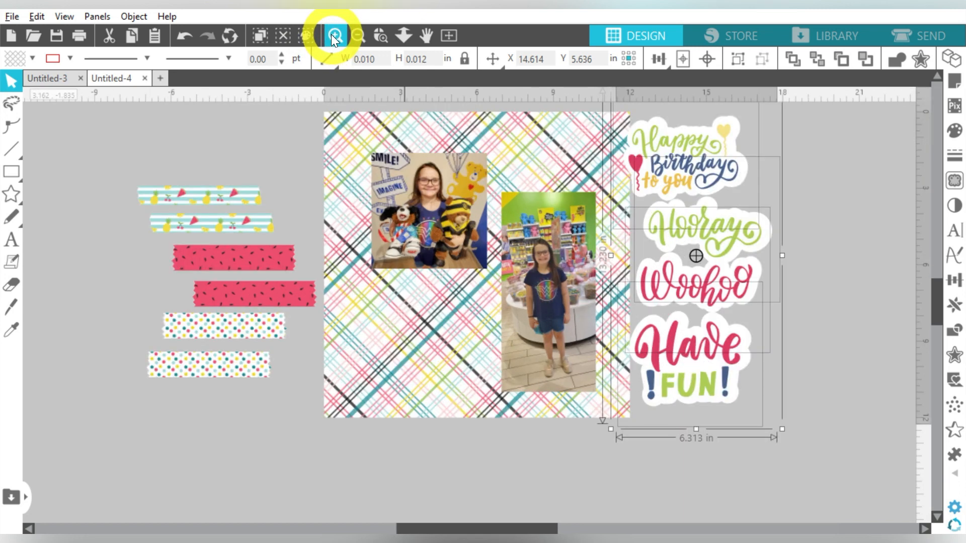
left_click(336, 35)
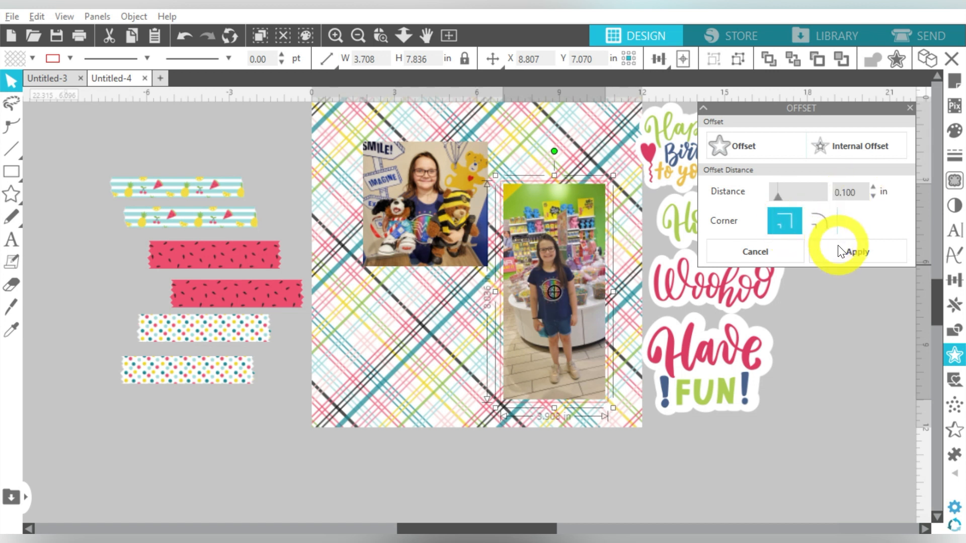
Apply a 0.100 in square-corner offset mat to the store photo and then the SMILE photo, filled pink.
left_click(856, 251)
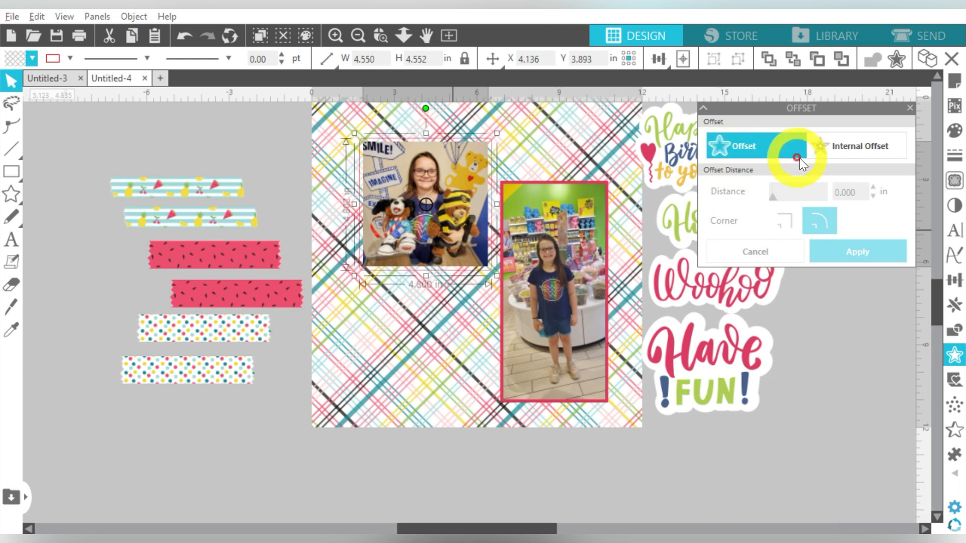
left_click(873, 189)
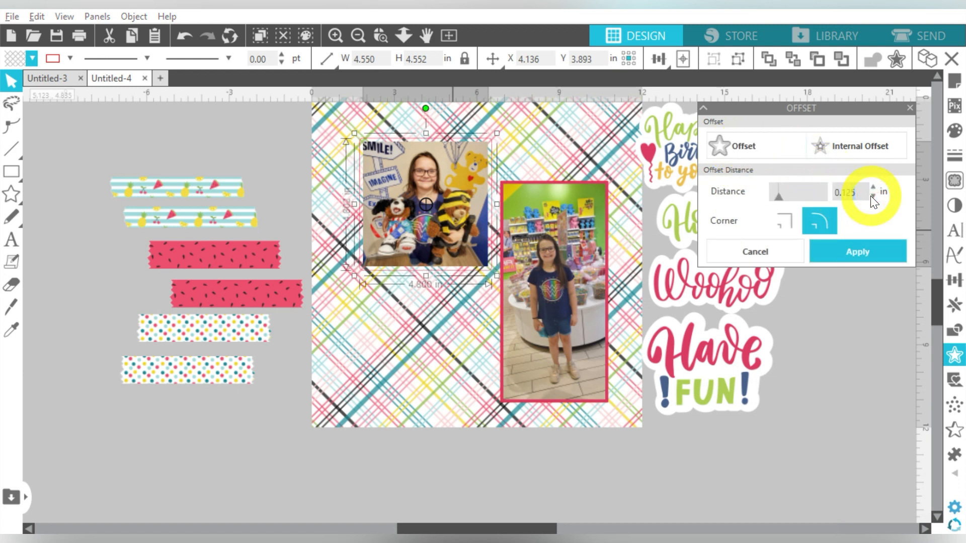
left_click(873, 197)
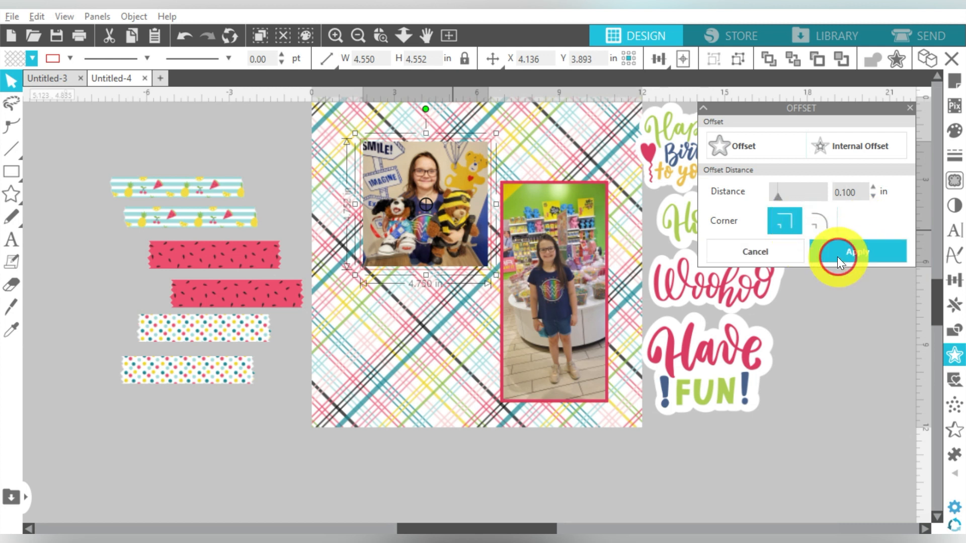
left_click(856, 252)
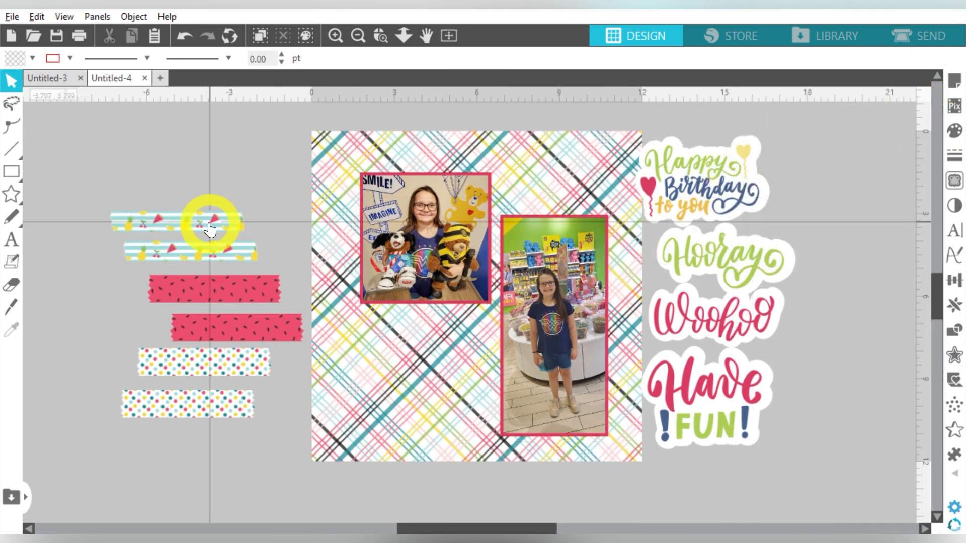
Shrink the fruit tape strip and the two blue striped tape strips to photo scale.
left_click(185, 229)
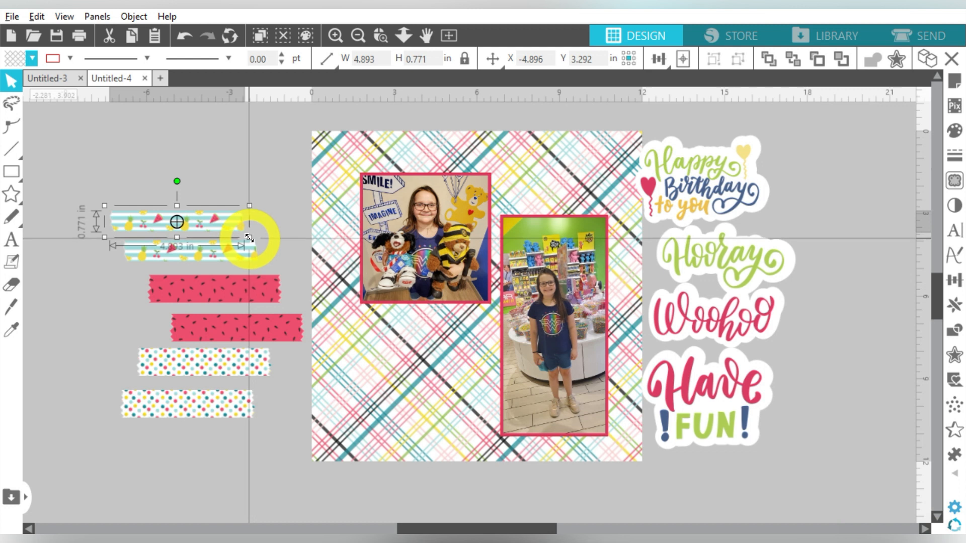
left_click_drag(248, 240, 240, 257)
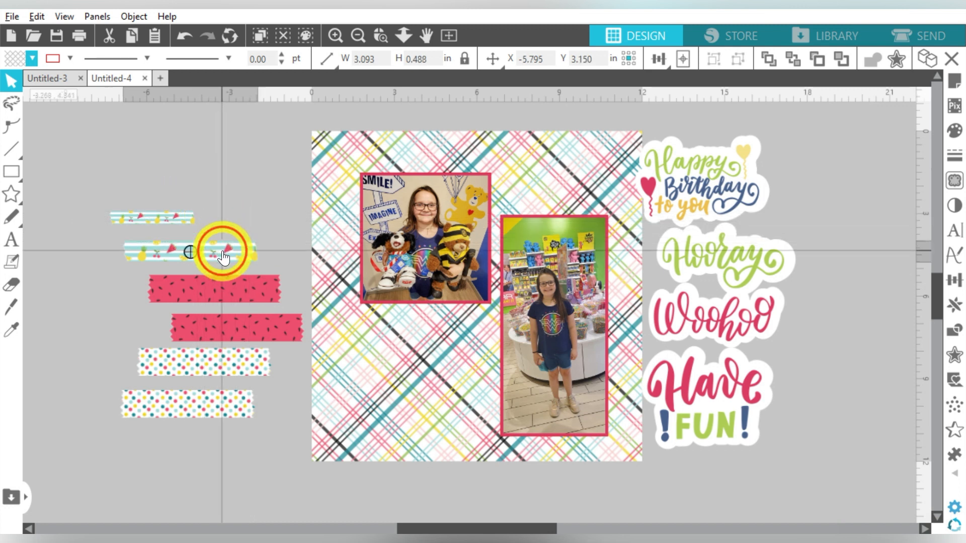
left_click_drag(225, 250, 191, 225)
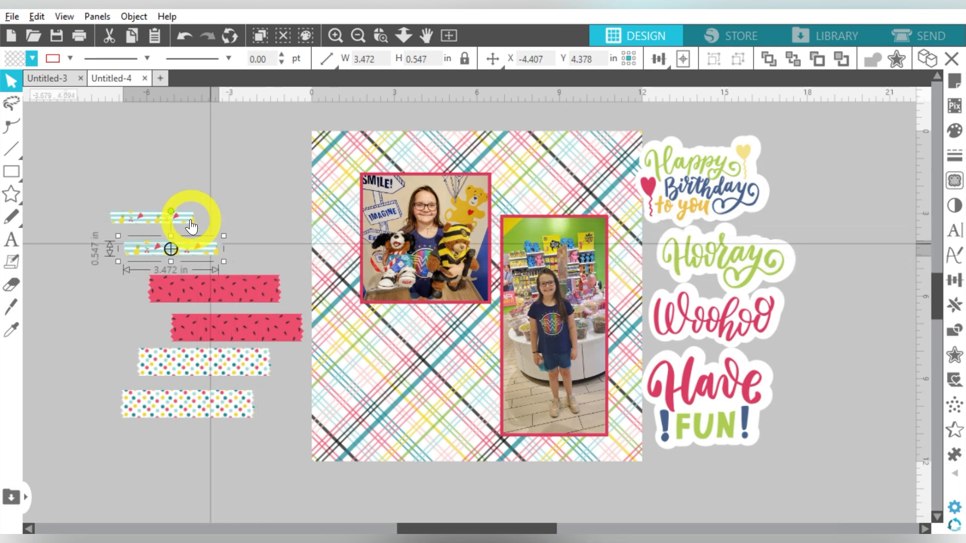
left_click_drag(191, 225, 425, 176)
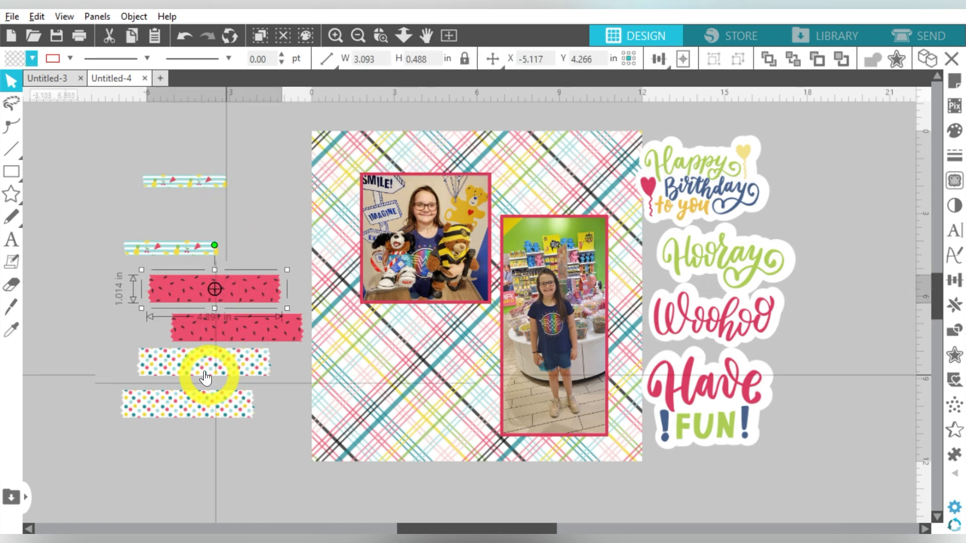
Tape pink strips across the left photo's top and bottom and a blue striped strip diagonally over the right photo's corner.
left_click_drag(206, 376, 280, 307)
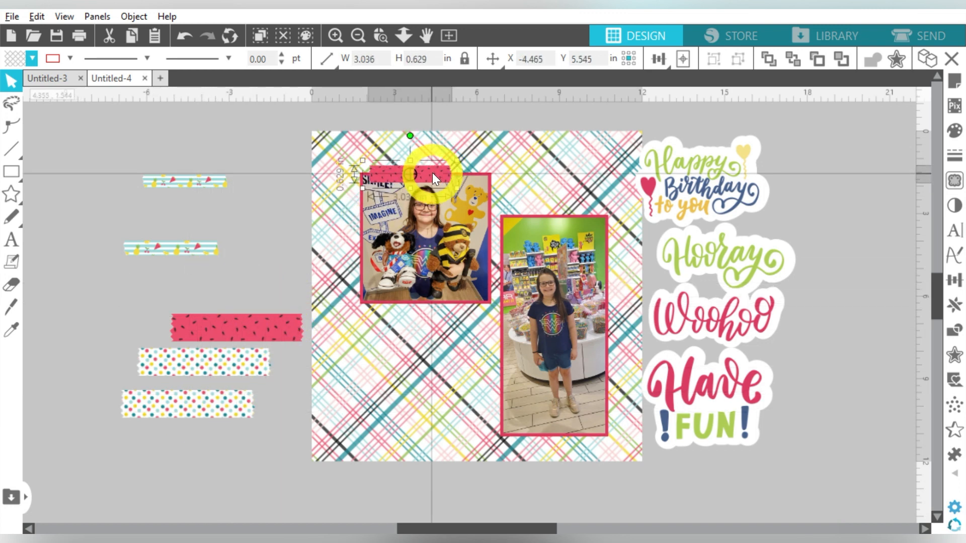
left_click_drag(431, 175, 475, 320)
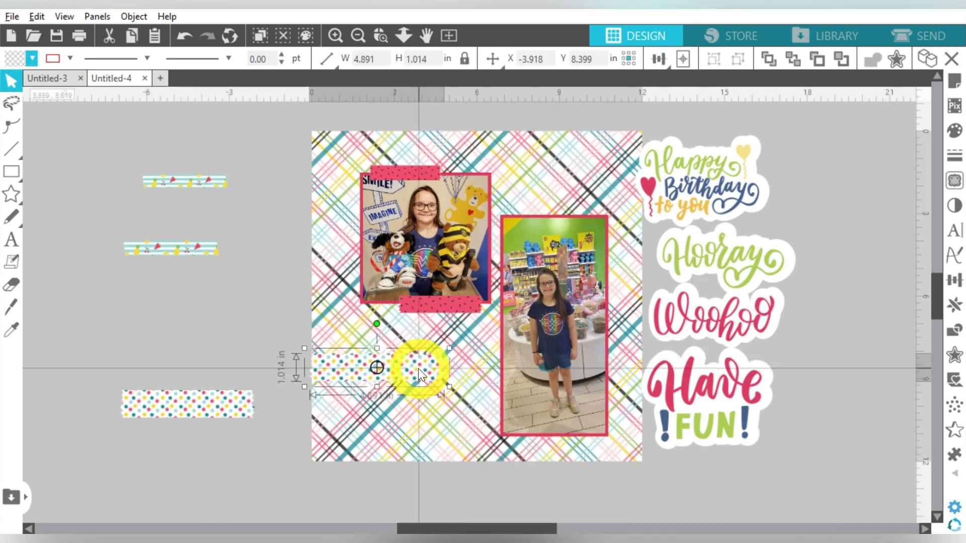
left_click_drag(419, 370, 197, 293)
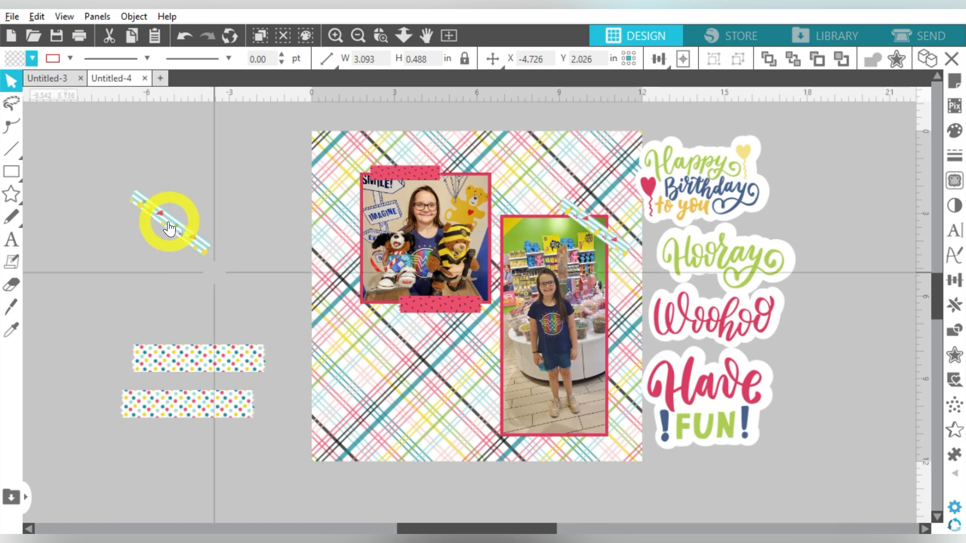
left_click_drag(170, 225, 524, 422)
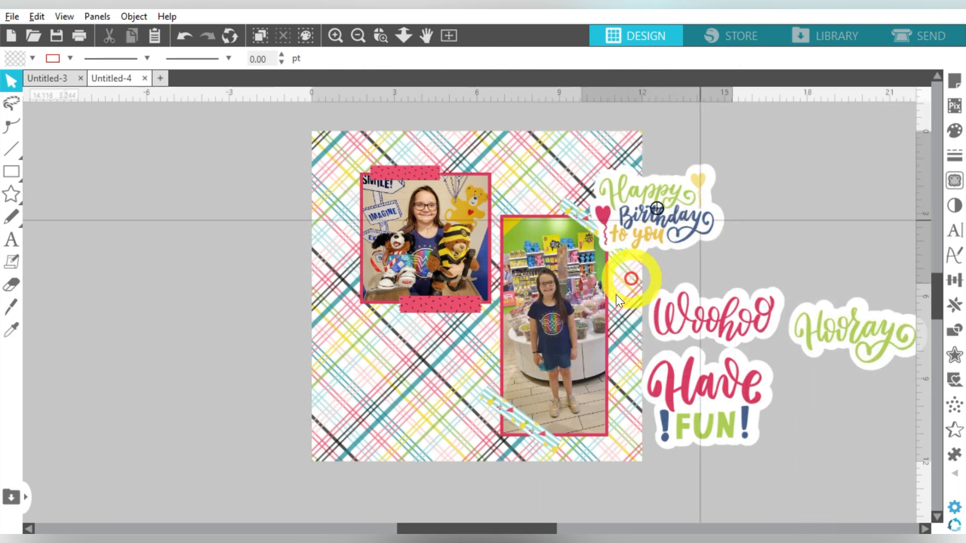
Place the Happy Birthday sticker on the page beside the taped photos.
left_click_drag(653, 209, 400, 400)
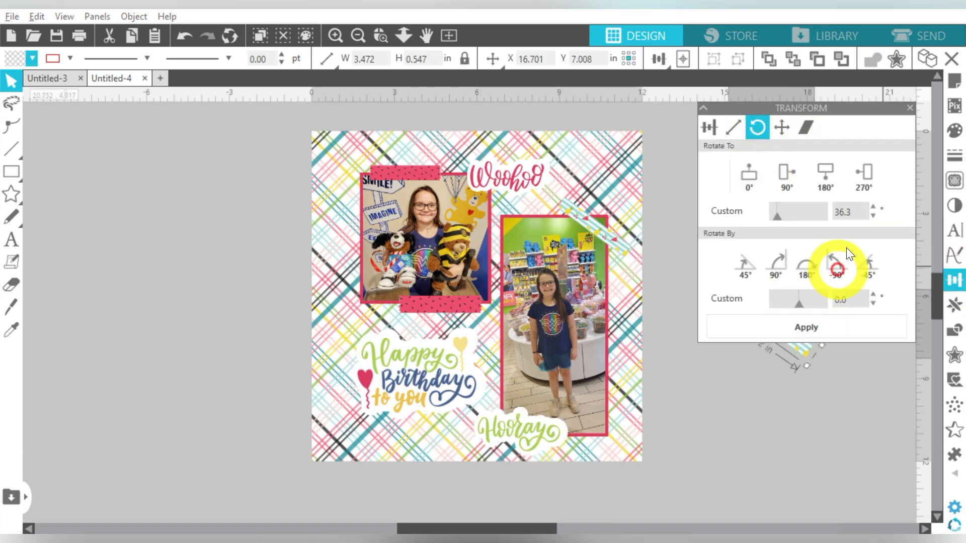
right_click(641, 378)
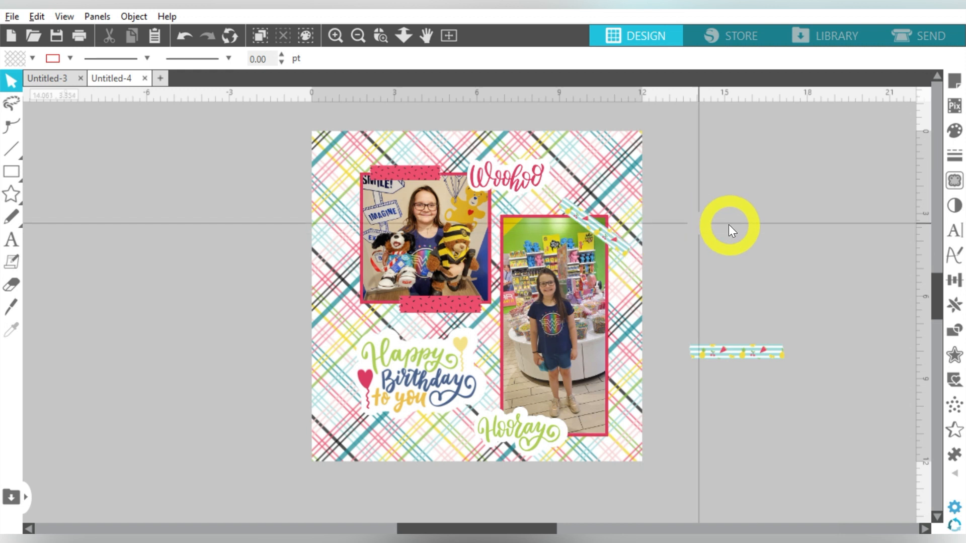
mouse_move(19, 172)
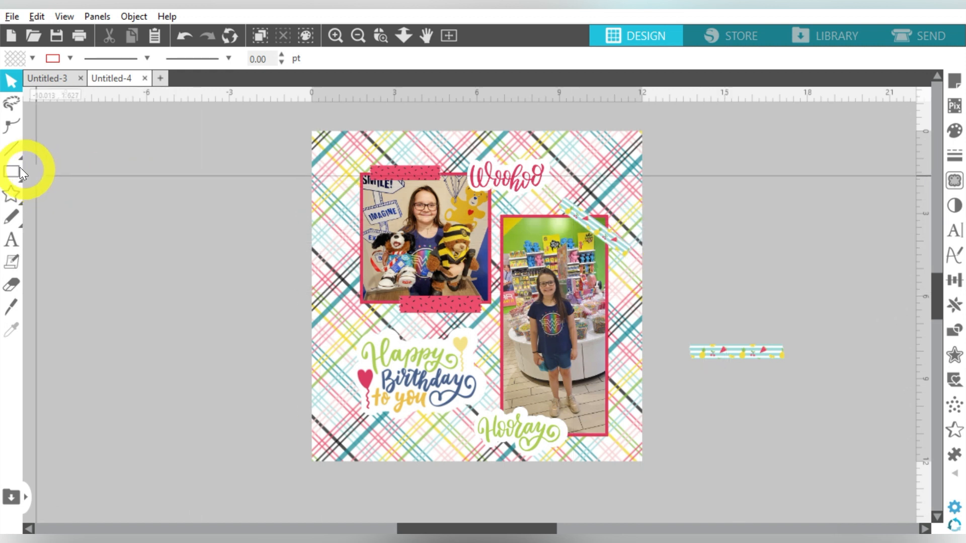
Draw a 12 in rectangle banner across the lower page and fill the copy with sampled yellow.
left_click(11, 173)
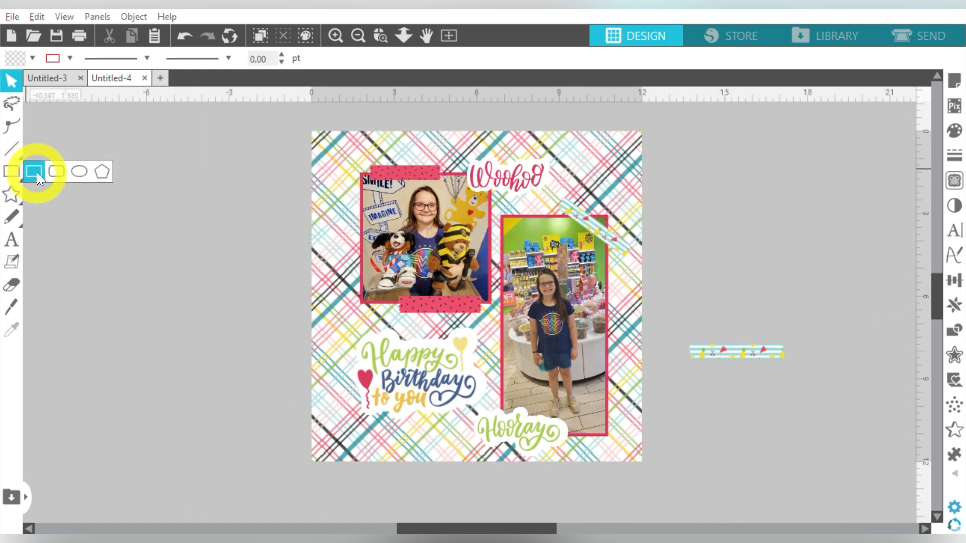
left_click(33, 175)
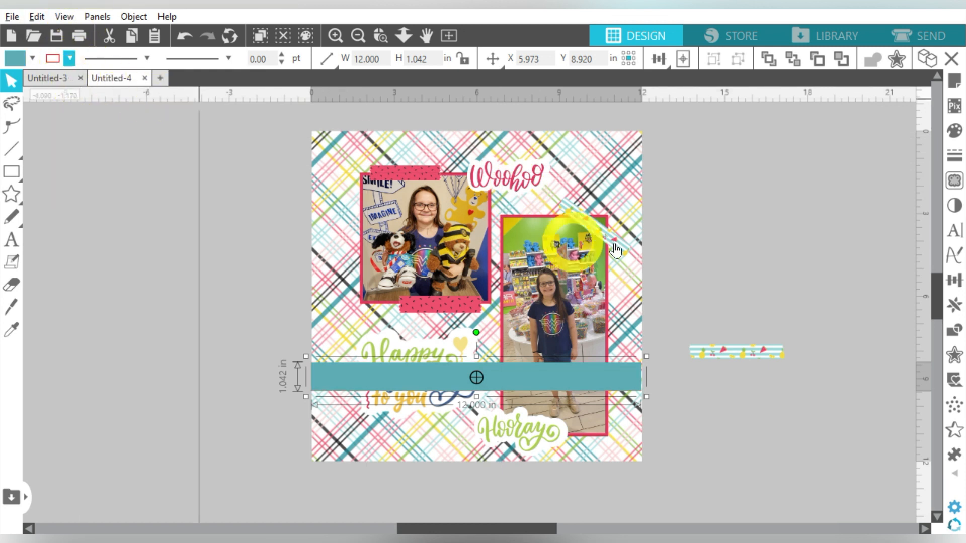
left_click(682, 58)
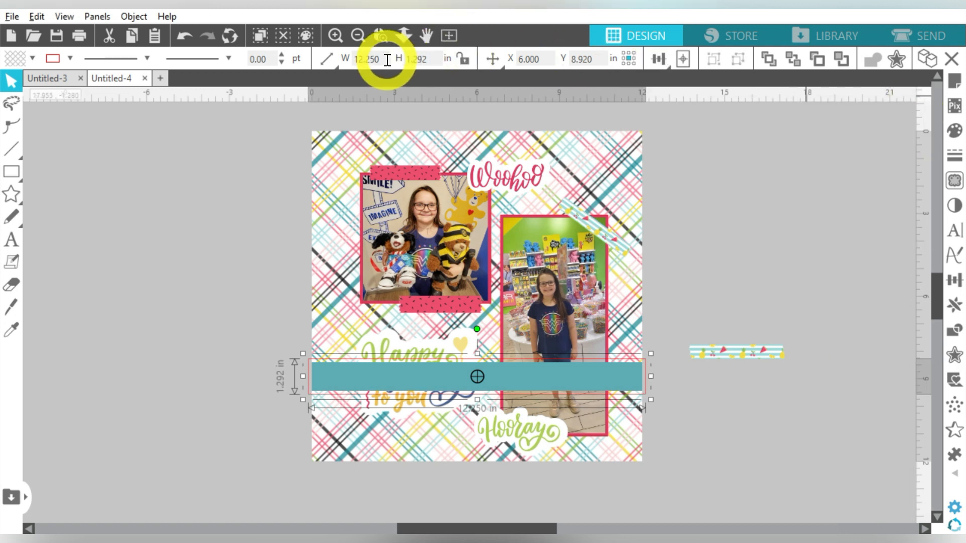
left_click(52, 58)
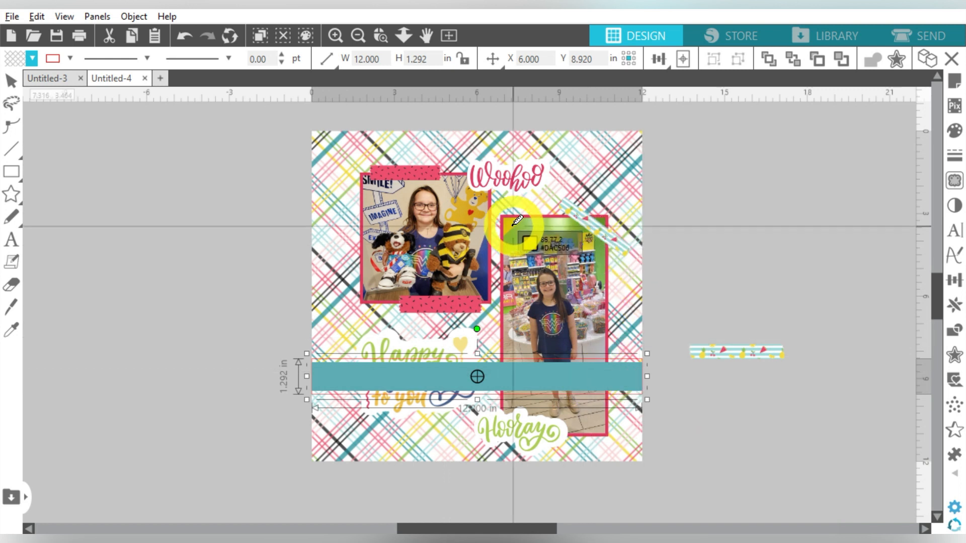
left_click(31, 58)
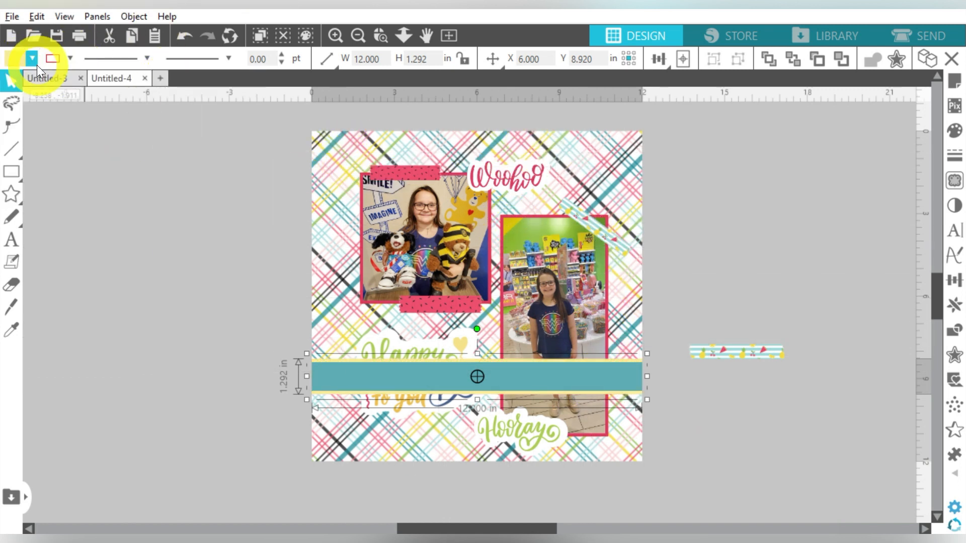
Bring the Happy Birthday sticker in front of the banner and set blue striped tape along its lower right edge.
left_click_drag(477, 399, 477, 397)
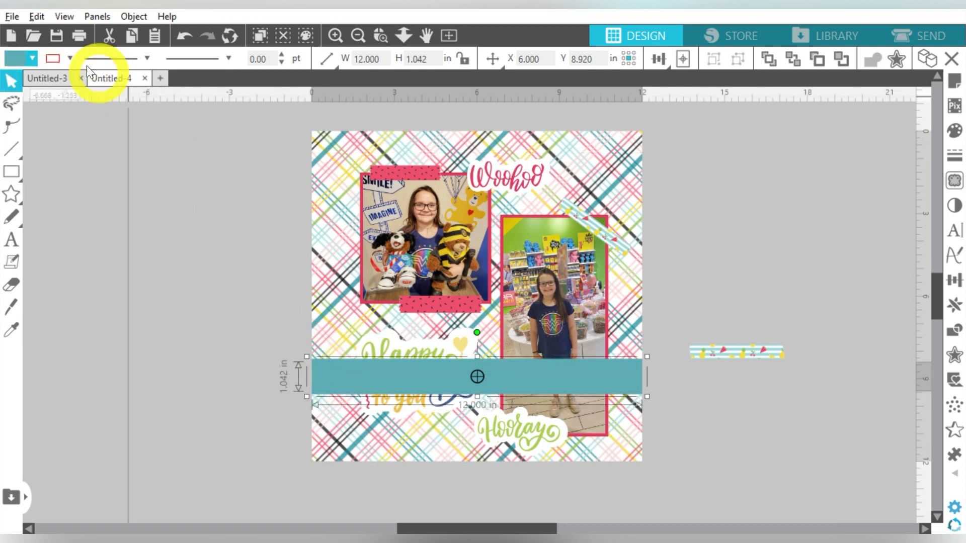
left_click(15, 58)
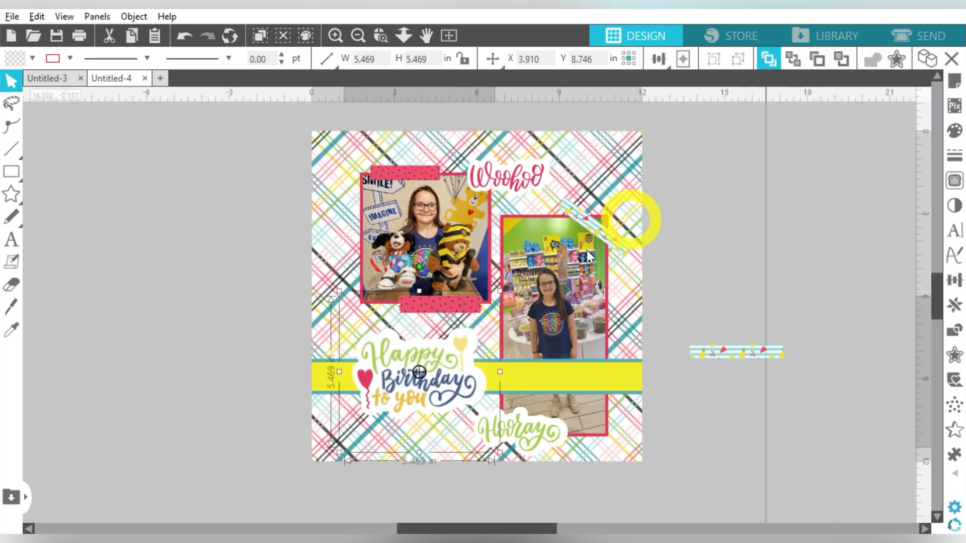
left_click_drag(622, 221, 695, 195)
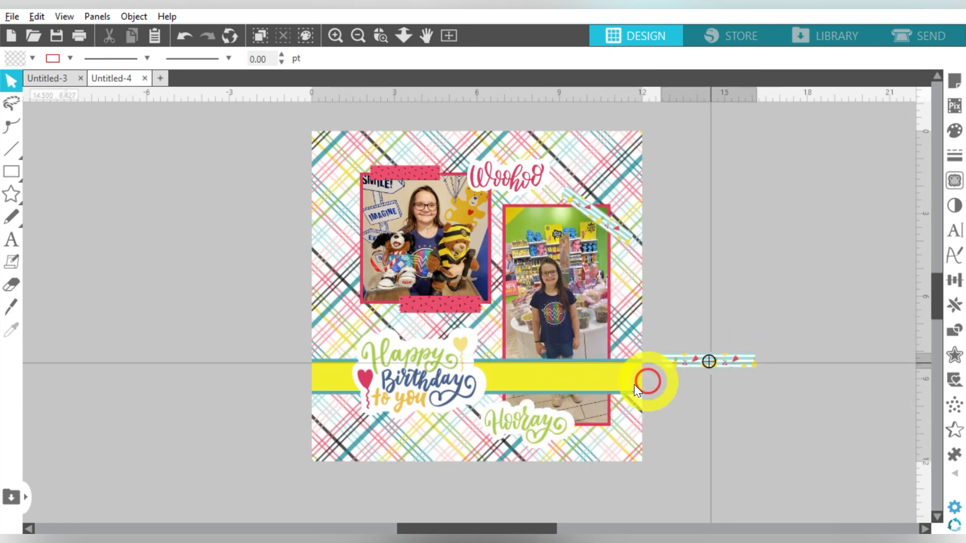
left_click_drag(650, 382, 764, 247)
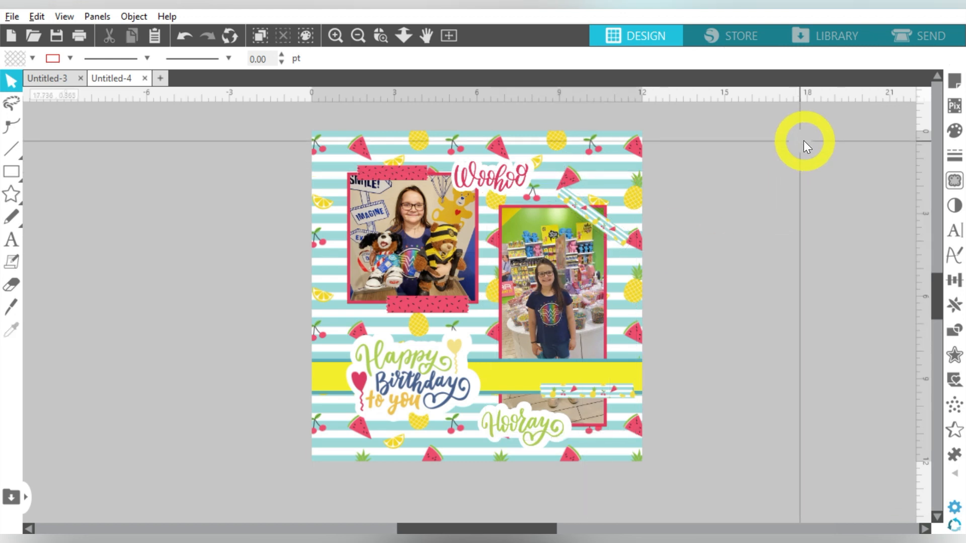
Zoom in for a closer look at the finished page on the fruit-striped paper.
left_click(335, 36)
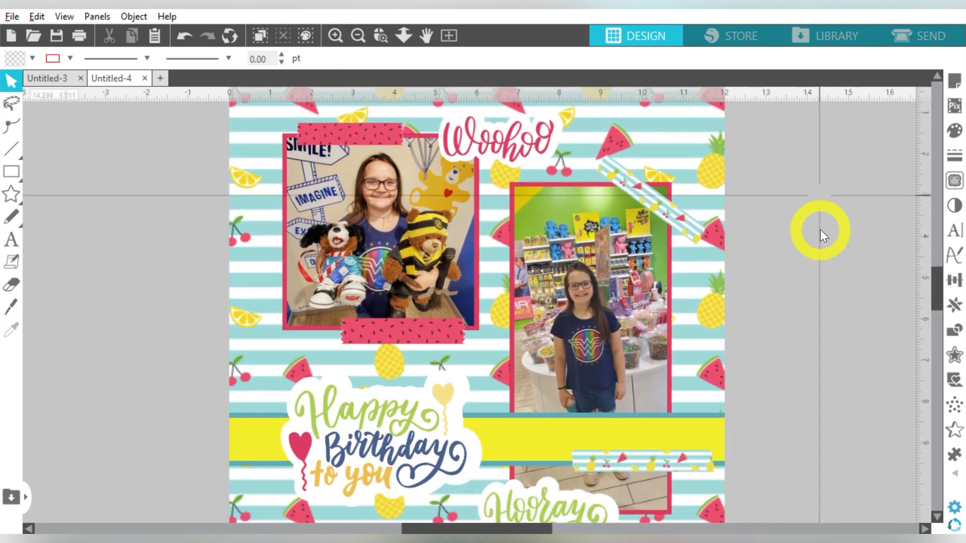
scroll("down", 3)
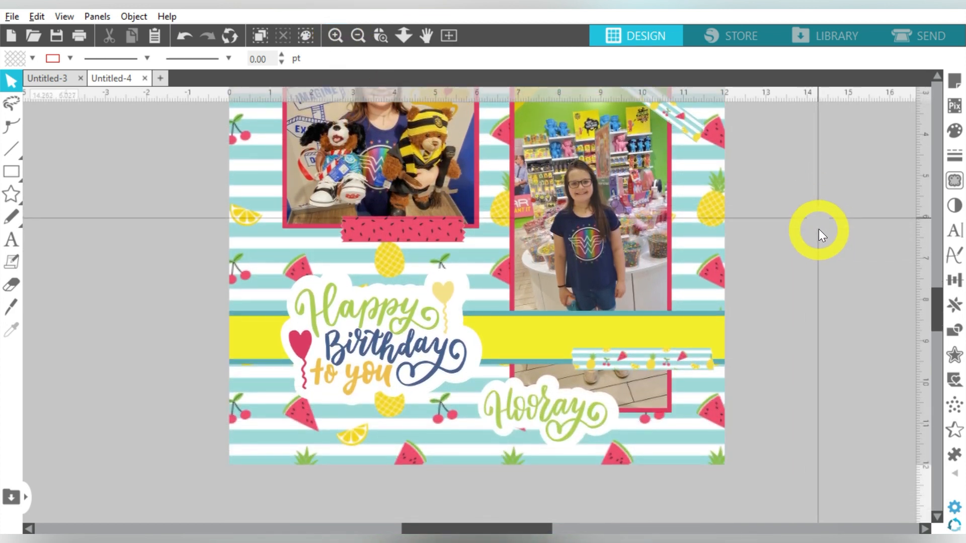
scroll("down", 3)
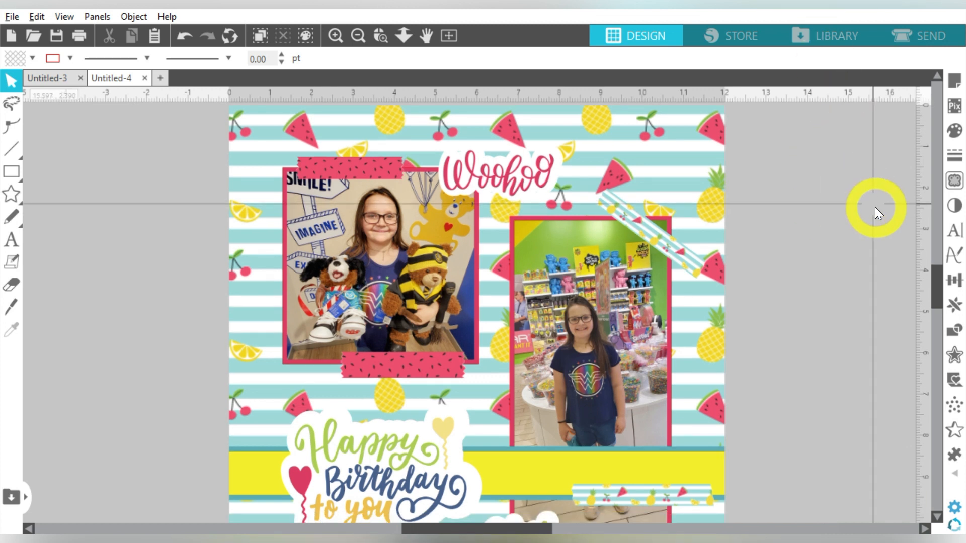
scroll("down", 3)
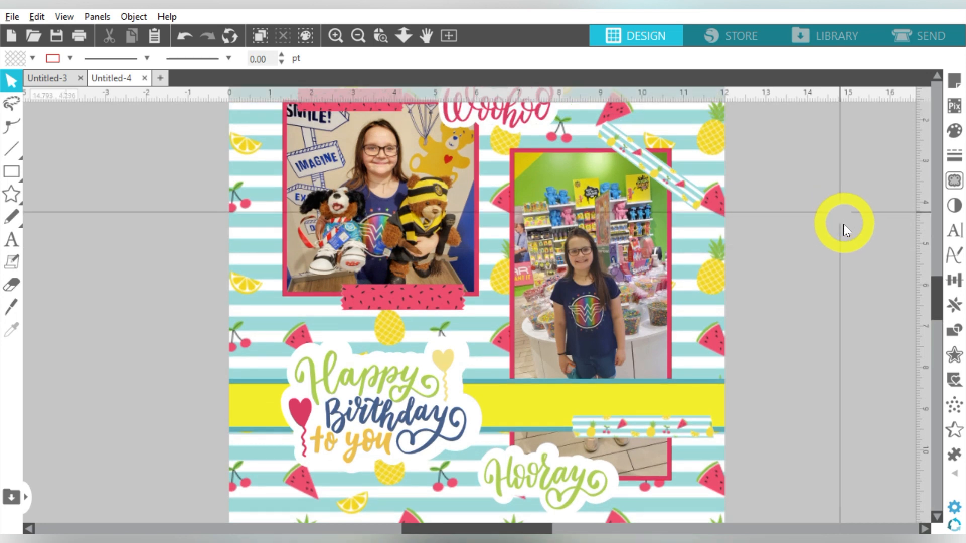
scroll("down", 3)
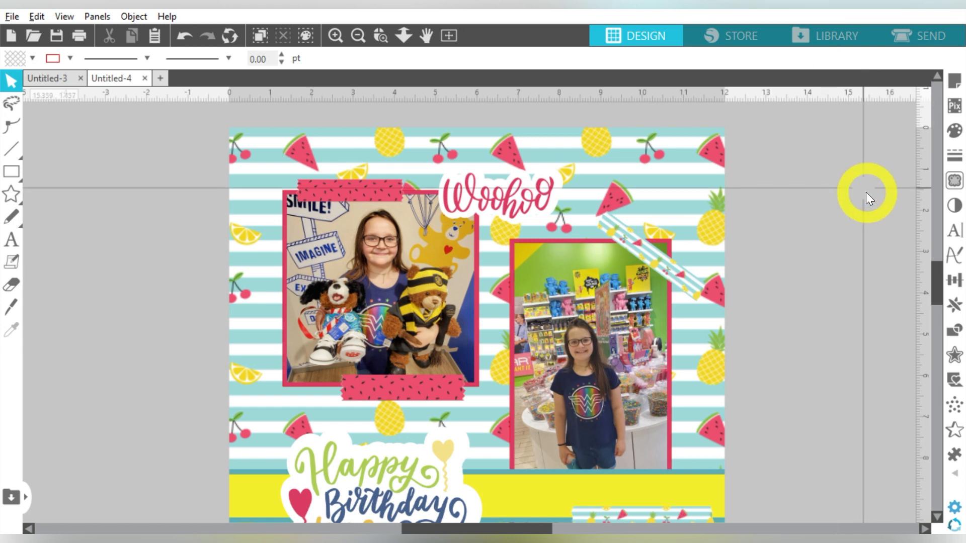
scroll("down", 3)
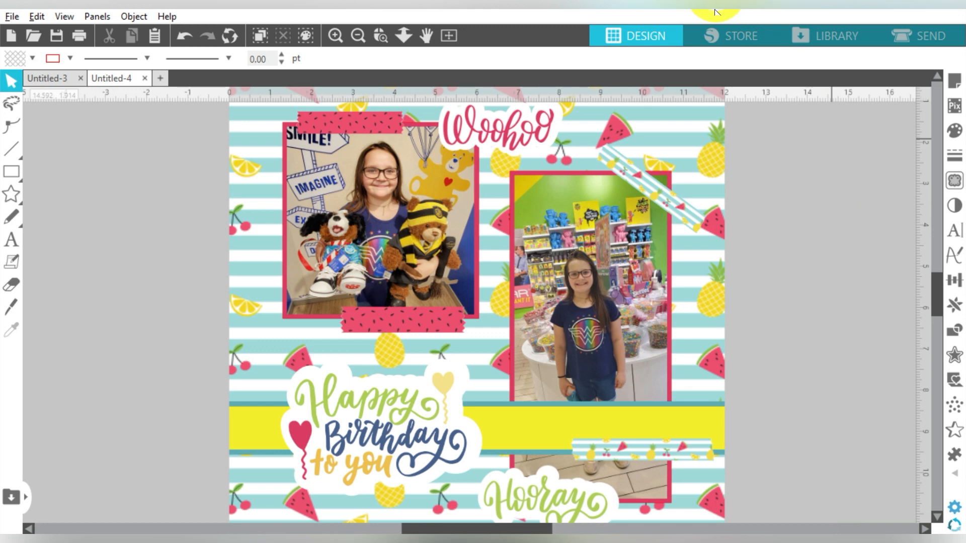
left_click(357, 36)
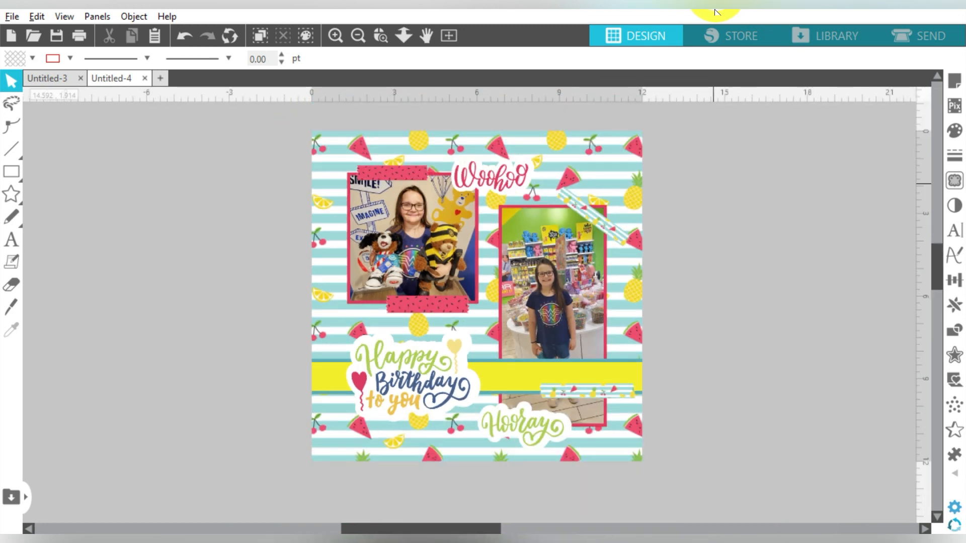